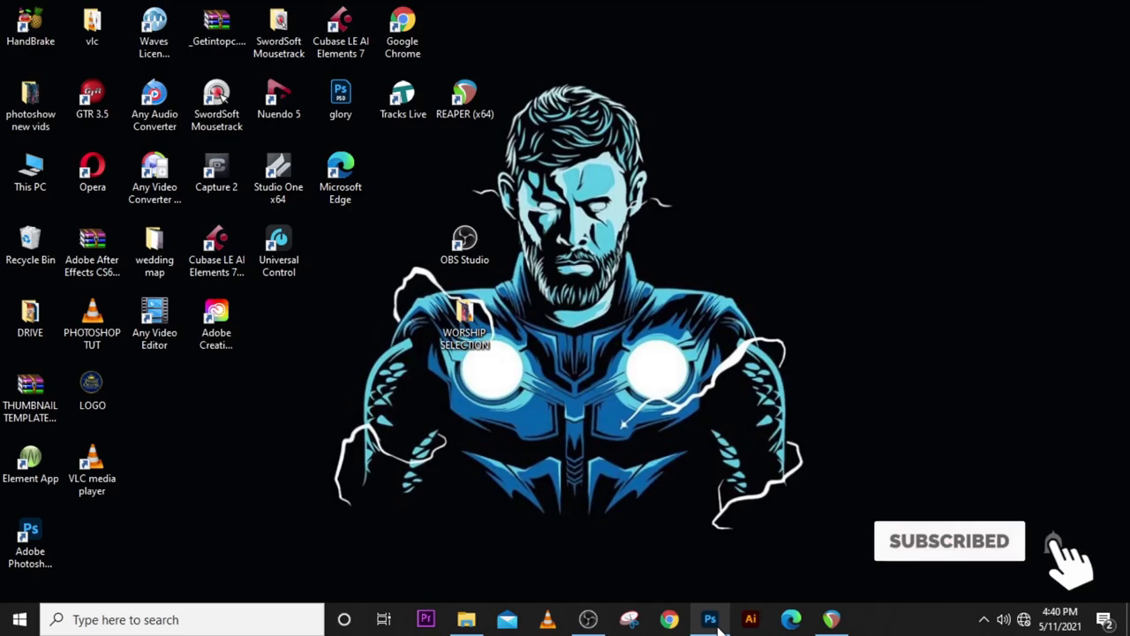
- Open 10.jpg, the little girl photo, from the selective colour folder on the USB drive
{"action": "left_click", "coordinate": [466, 618]}
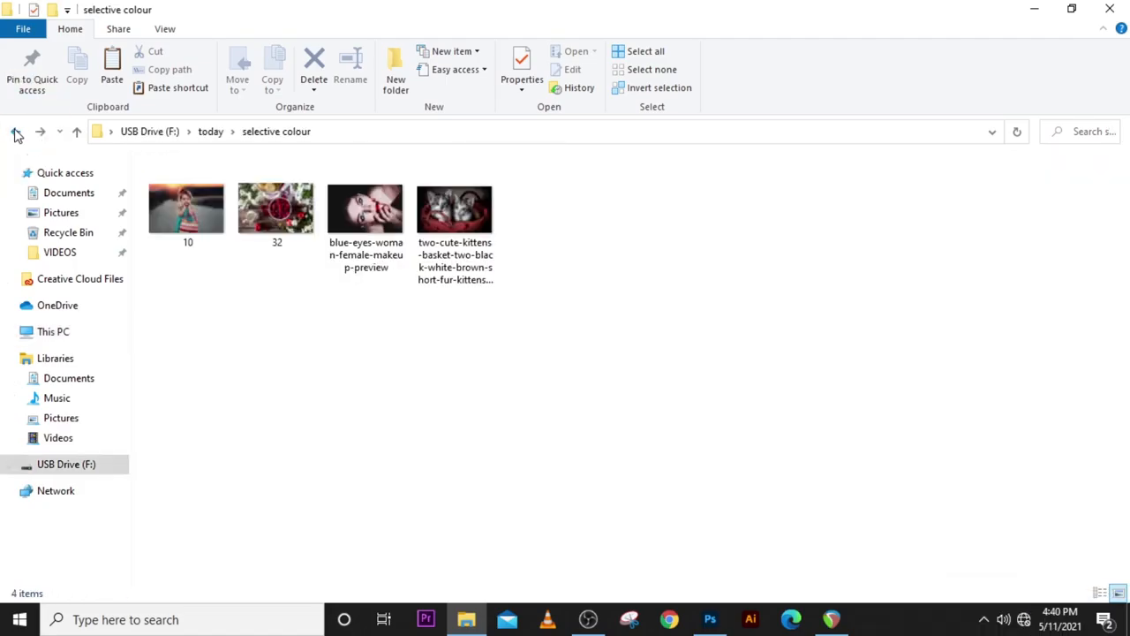
{"action": "left_click", "coordinate": [187, 208]}
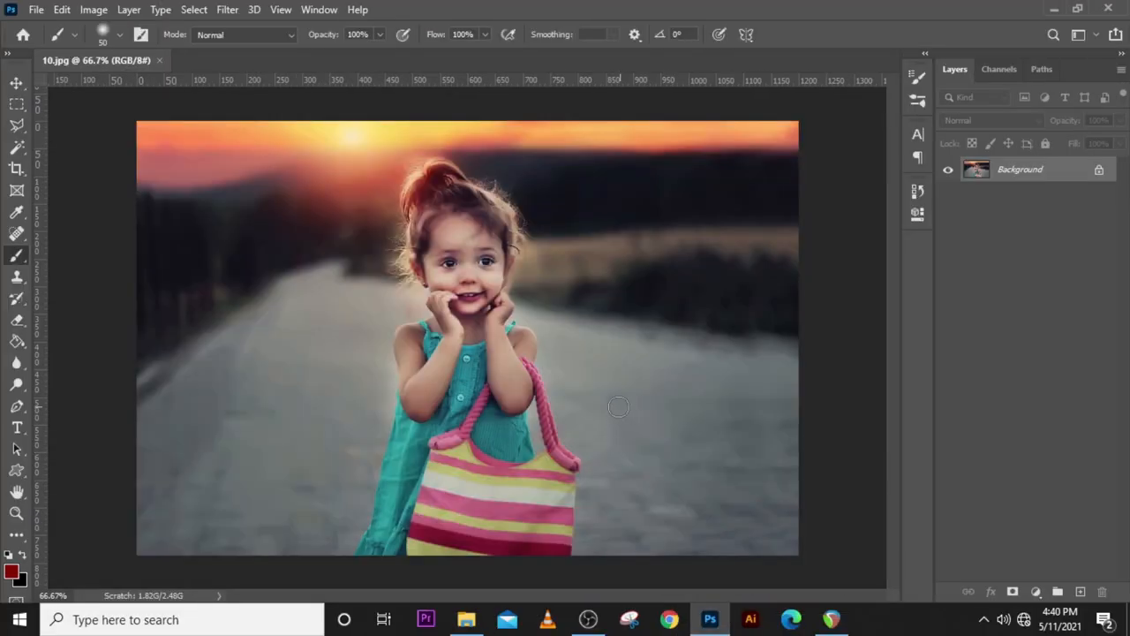
{"action": "mouse_move", "coordinate": [872, 237]}
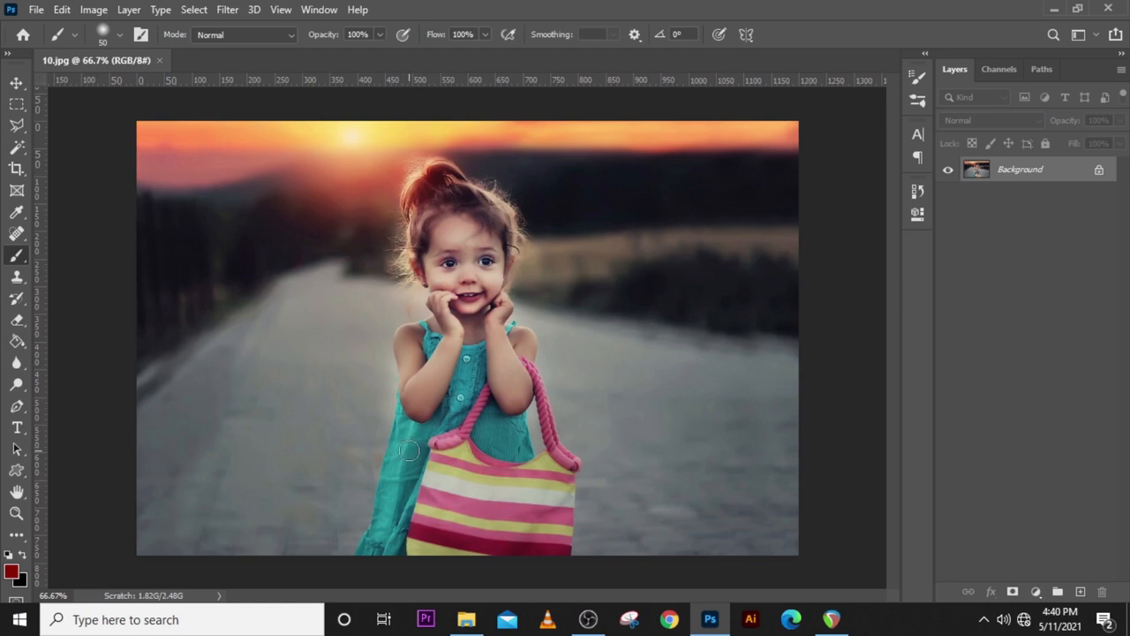
{"action": "mouse_move", "coordinate": [452, 325]}
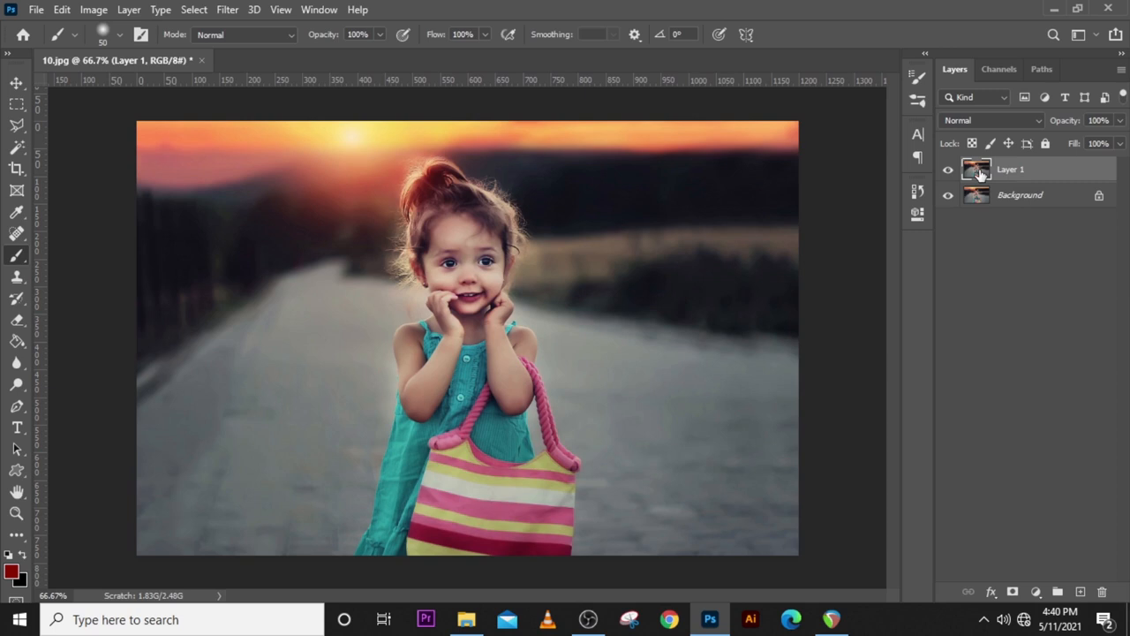
- Start a Color Range selection sampling the teal dress with Fuzziness 59
{"action": "left_click", "coordinate": [194, 11]}
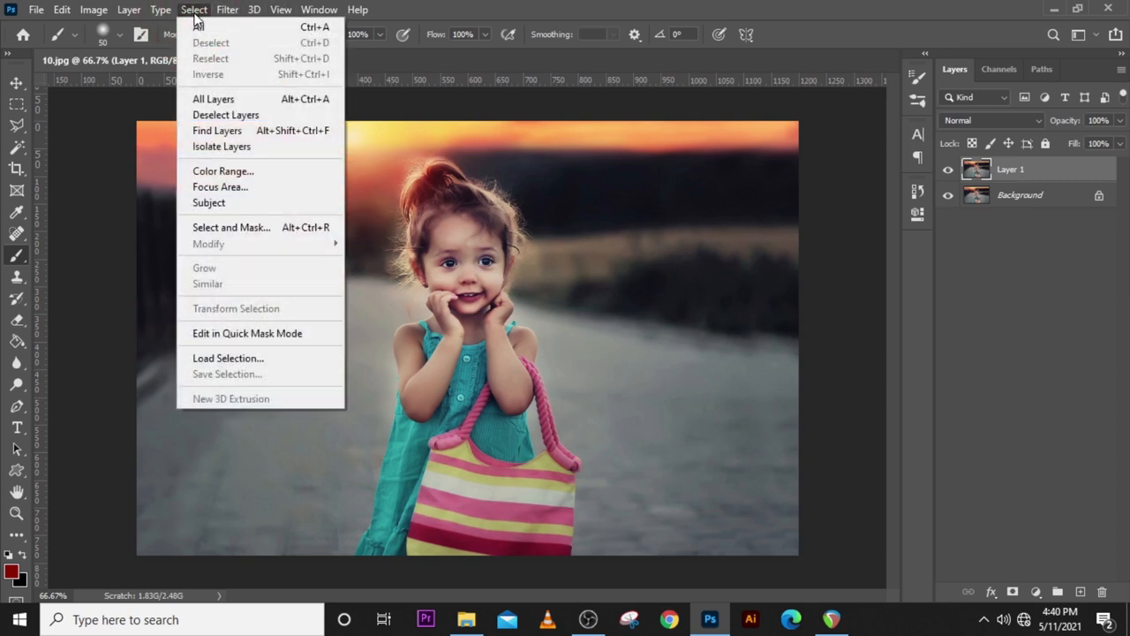
{"action": "left_click", "coordinate": [223, 169]}
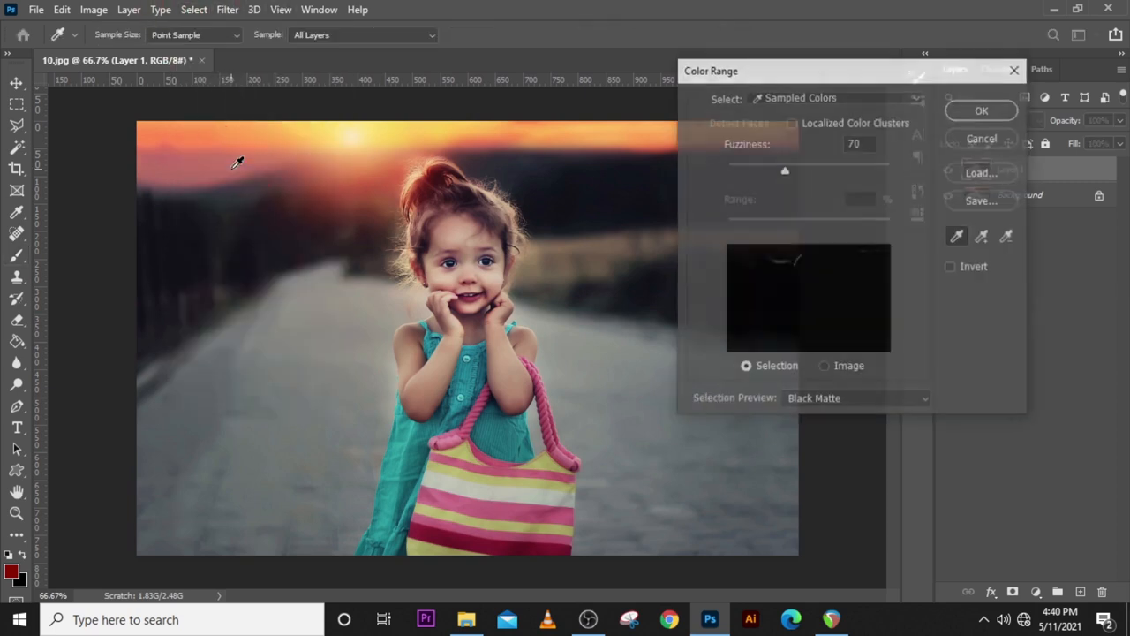
{"action": "left_click", "coordinate": [236, 164]}
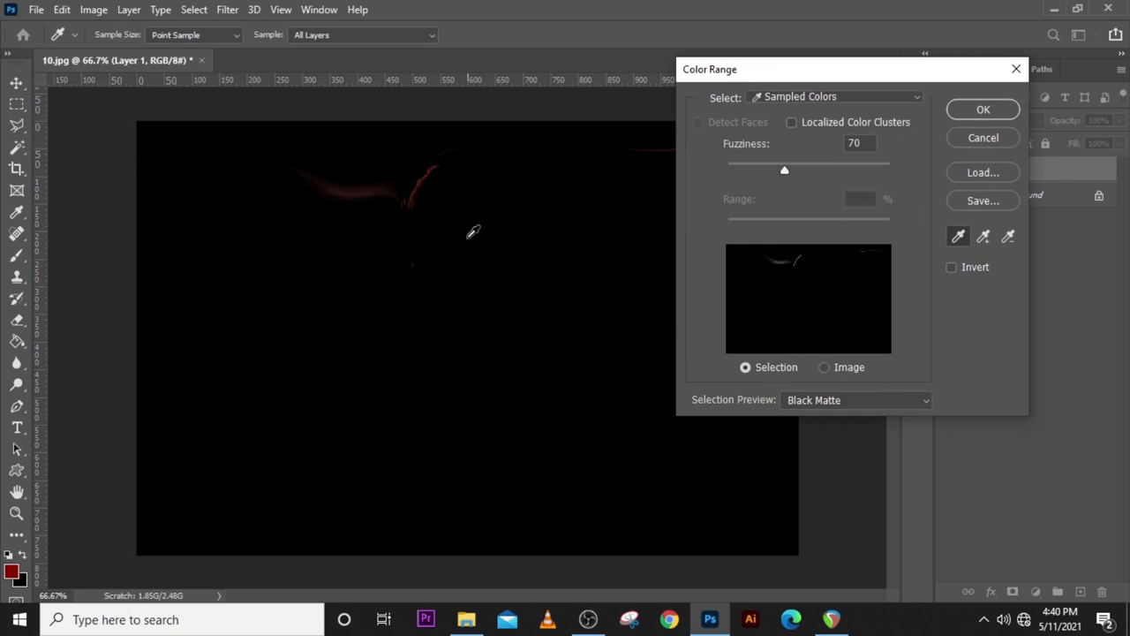
{"action": "left_click", "coordinate": [823, 366]}
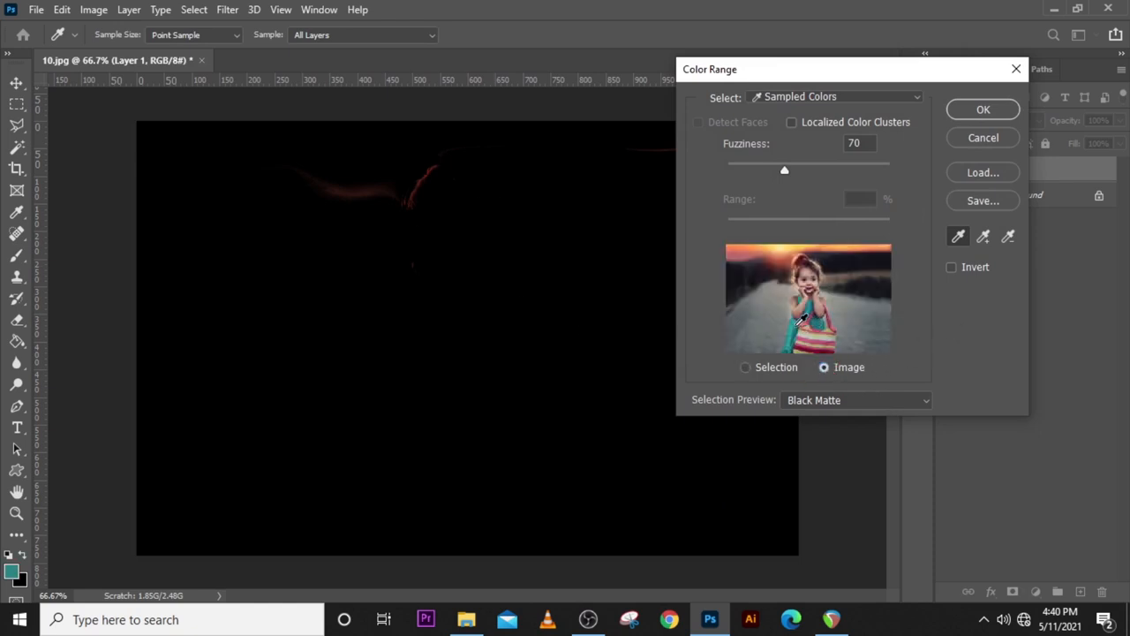
{"action": "left_click", "coordinate": [809, 304]}
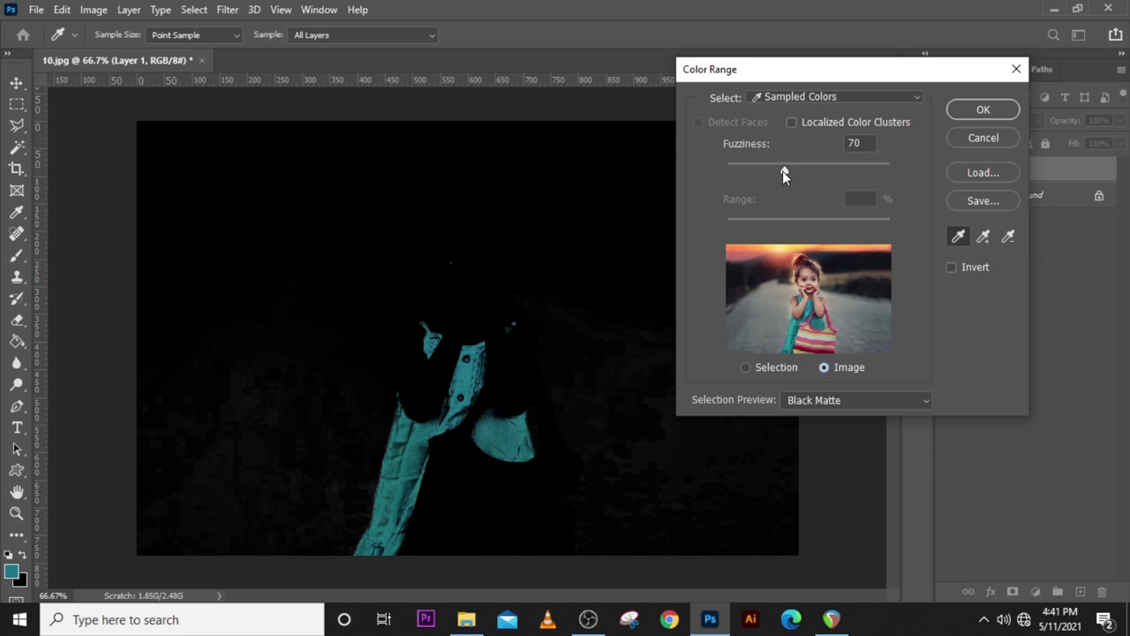
{"action": "left_click_drag", "start_coordinate": [781, 163], "coordinate": [773, 163]}
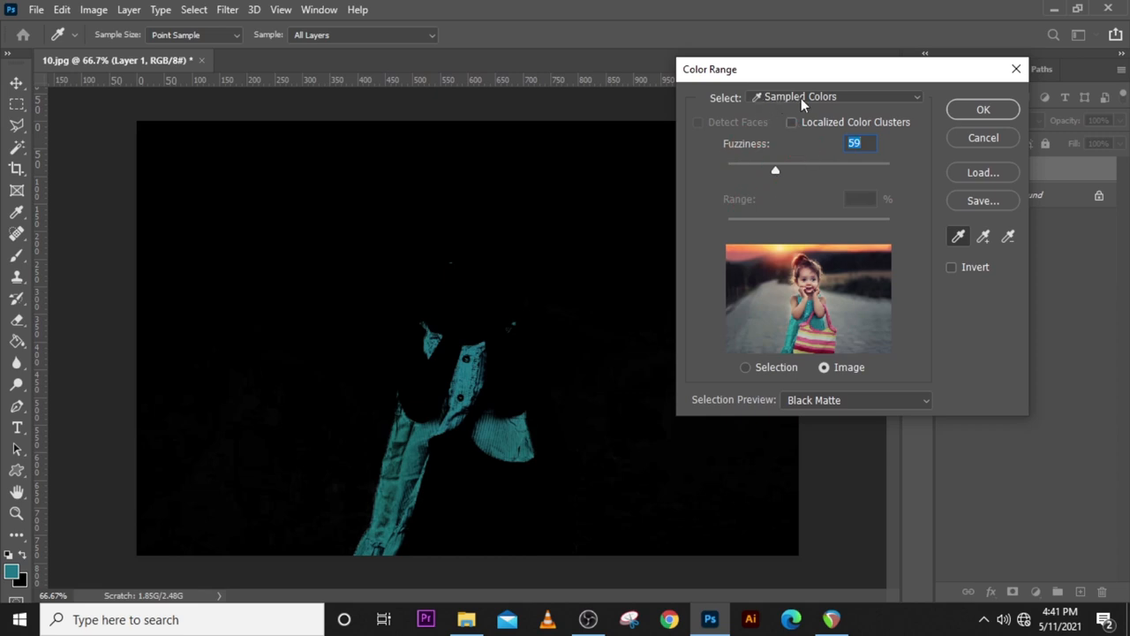
- Keep Sampled Colors mode, compare the White Matte, Quick Mask and Black Matte previews, and accept the dress selection
{"action": "left_click", "coordinate": [834, 97]}
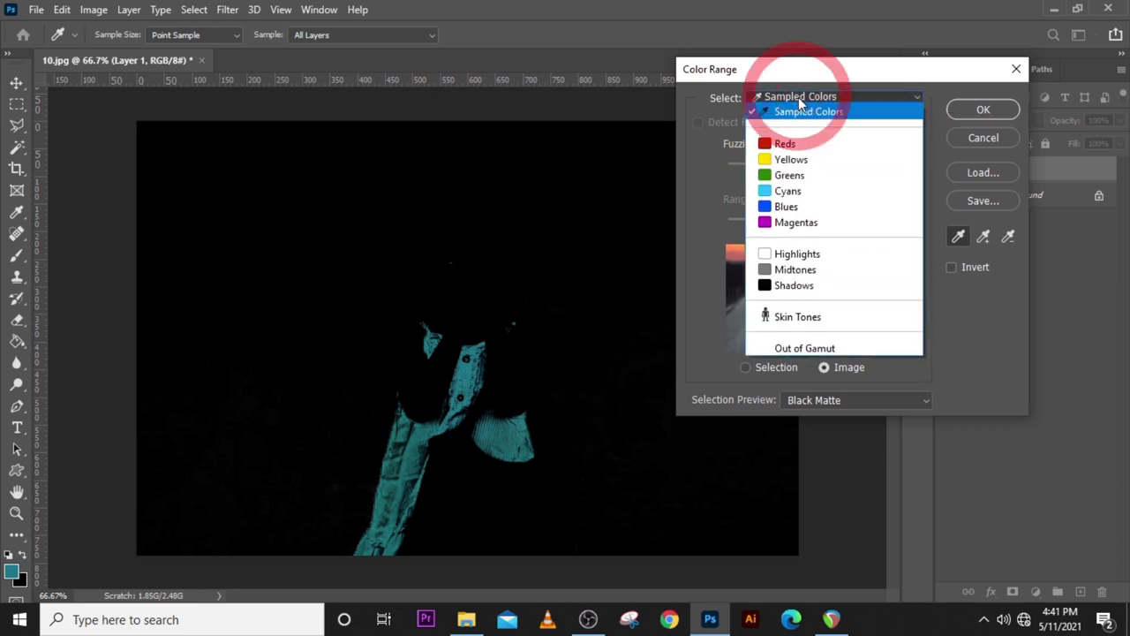
{"action": "mouse_move", "coordinate": [790, 174]}
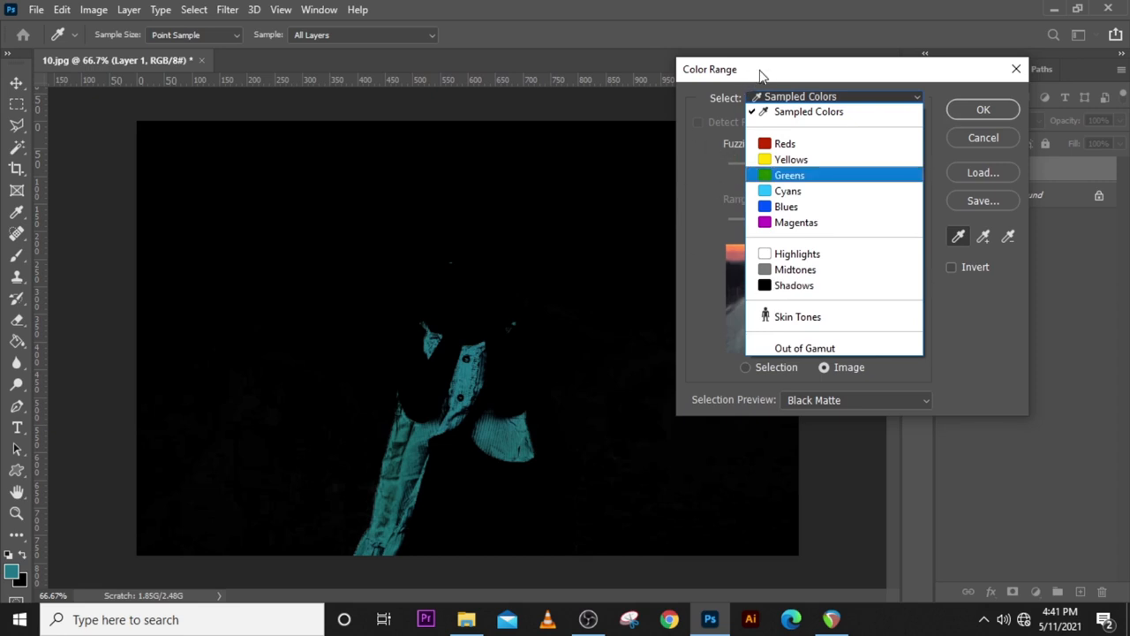
{"action": "left_click", "coordinate": [808, 111]}
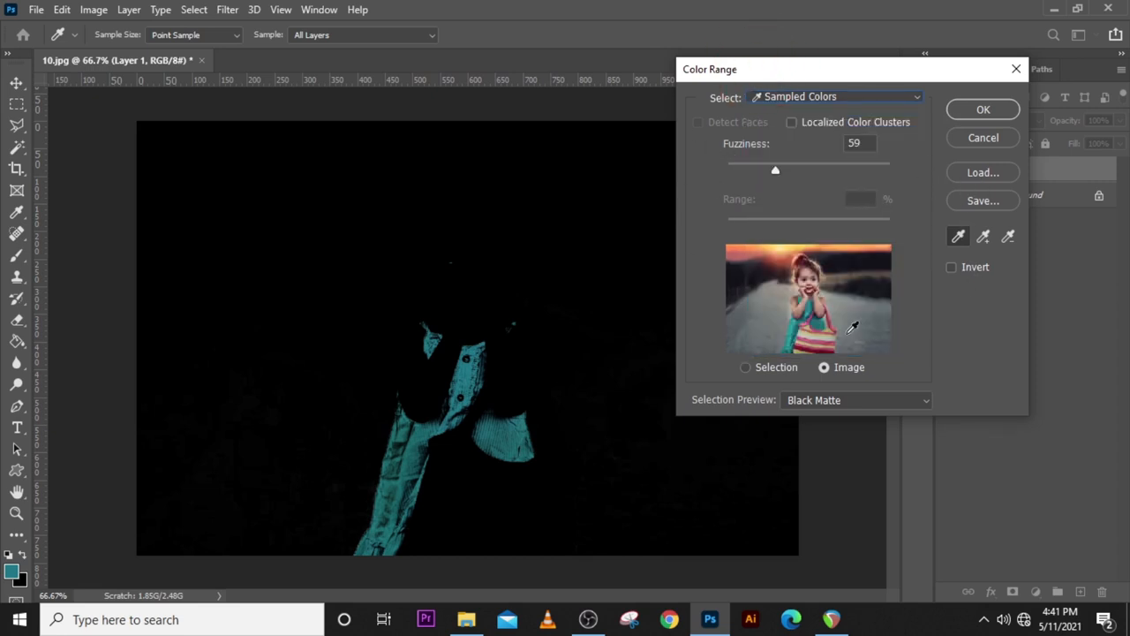
{"action": "left_click", "coordinate": [855, 400]}
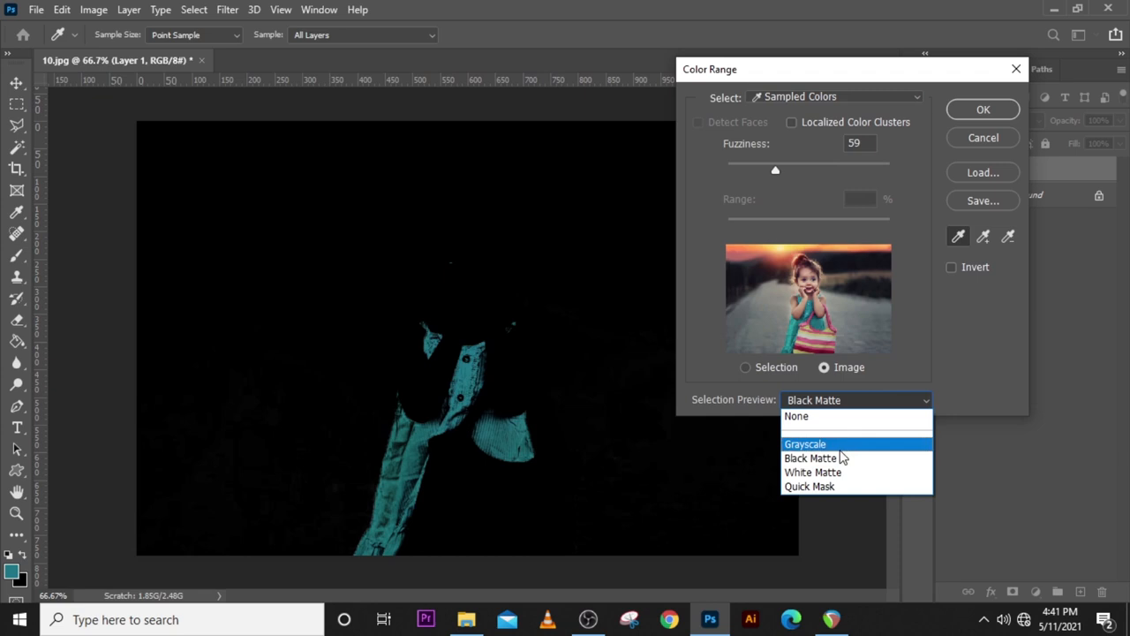
{"action": "mouse_move", "coordinate": [803, 445]}
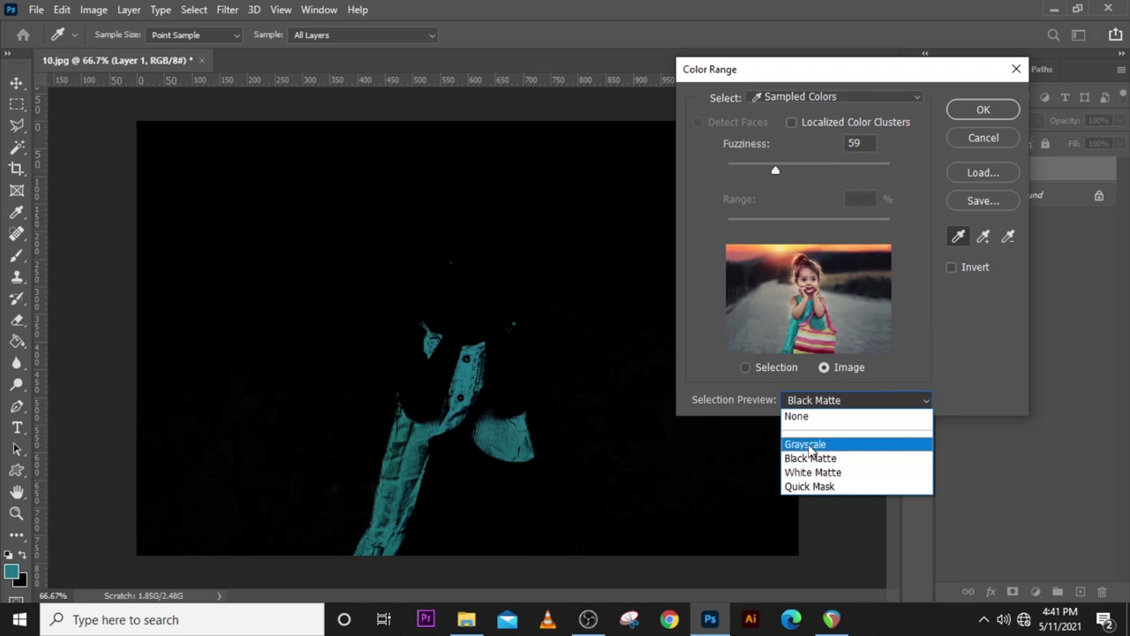
{"action": "left_click", "coordinate": [805, 443]}
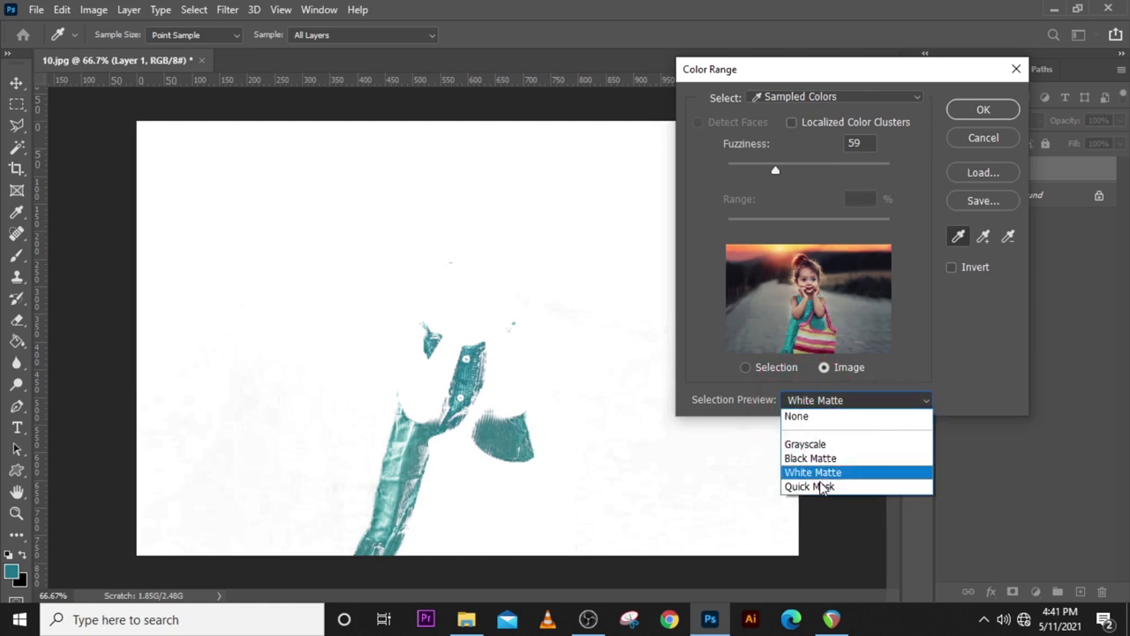
{"action": "left_click", "coordinate": [809, 486]}
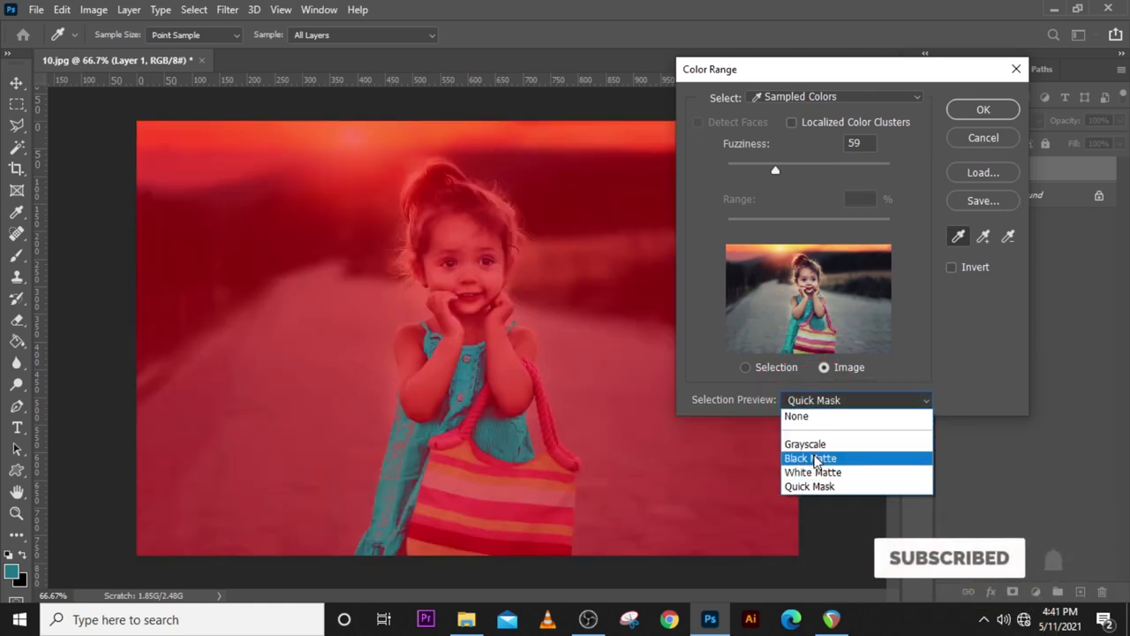
{"action": "left_click", "coordinate": [809, 457]}
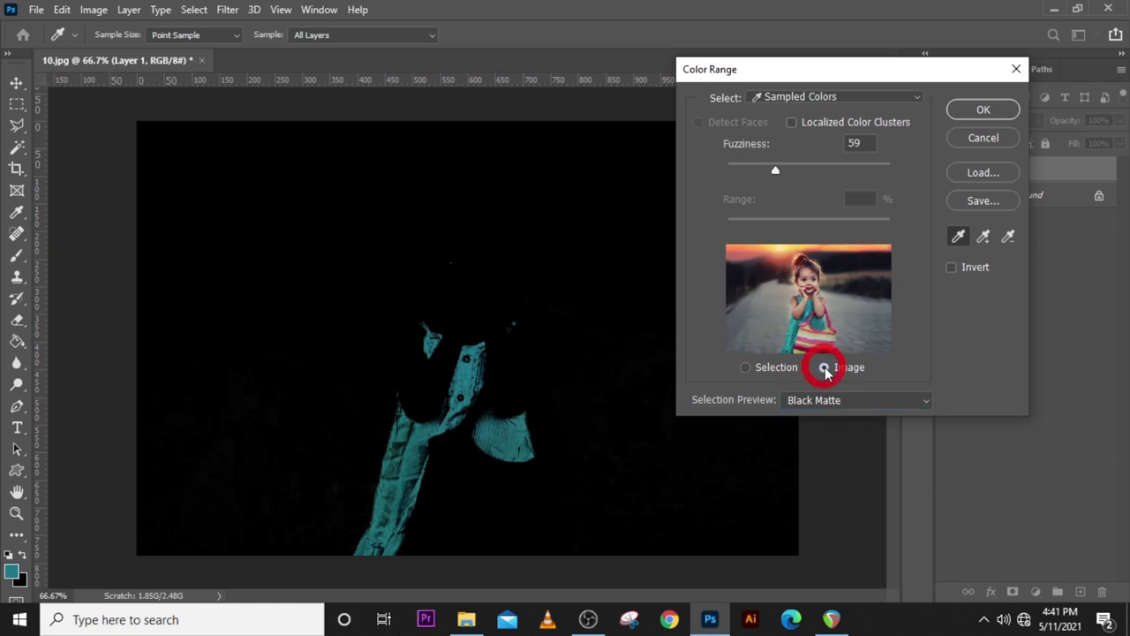
{"action": "left_click", "coordinate": [981, 110]}
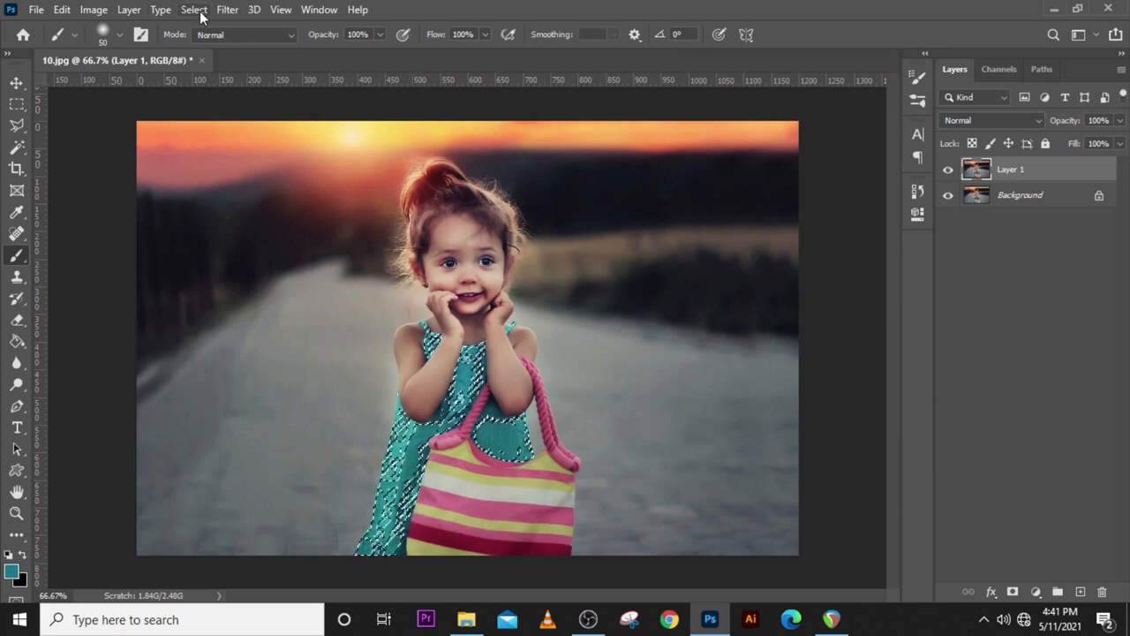
- Invert the selection and add a Black & White adjustment layer so only the teal dress stays coloured
{"action": "left_click", "coordinate": [195, 11]}
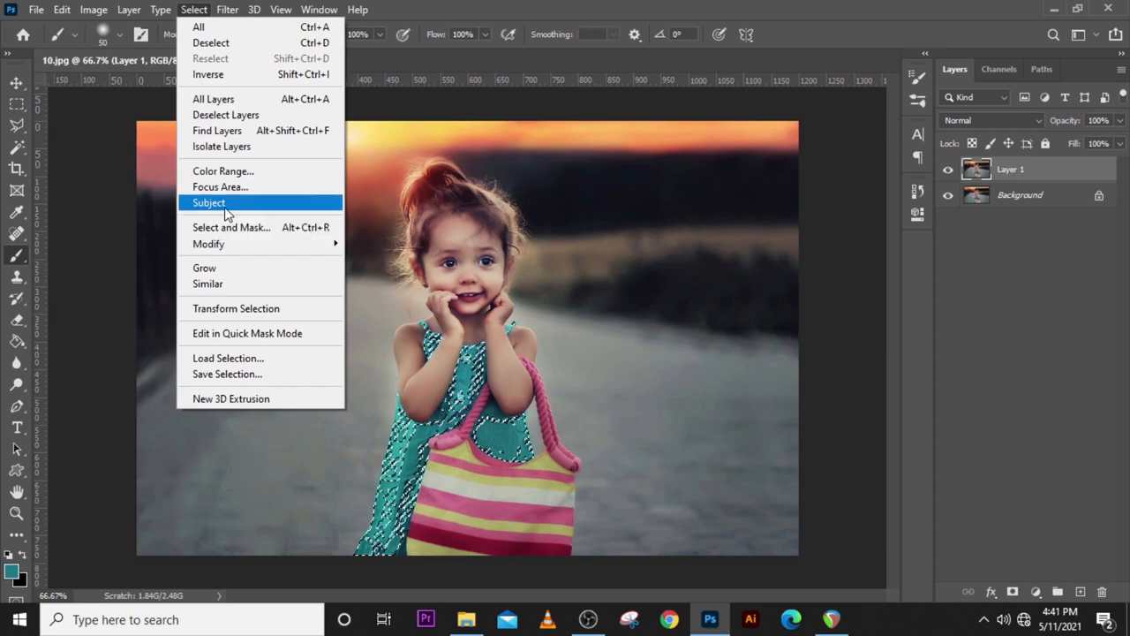
{"action": "left_click", "coordinate": [208, 202]}
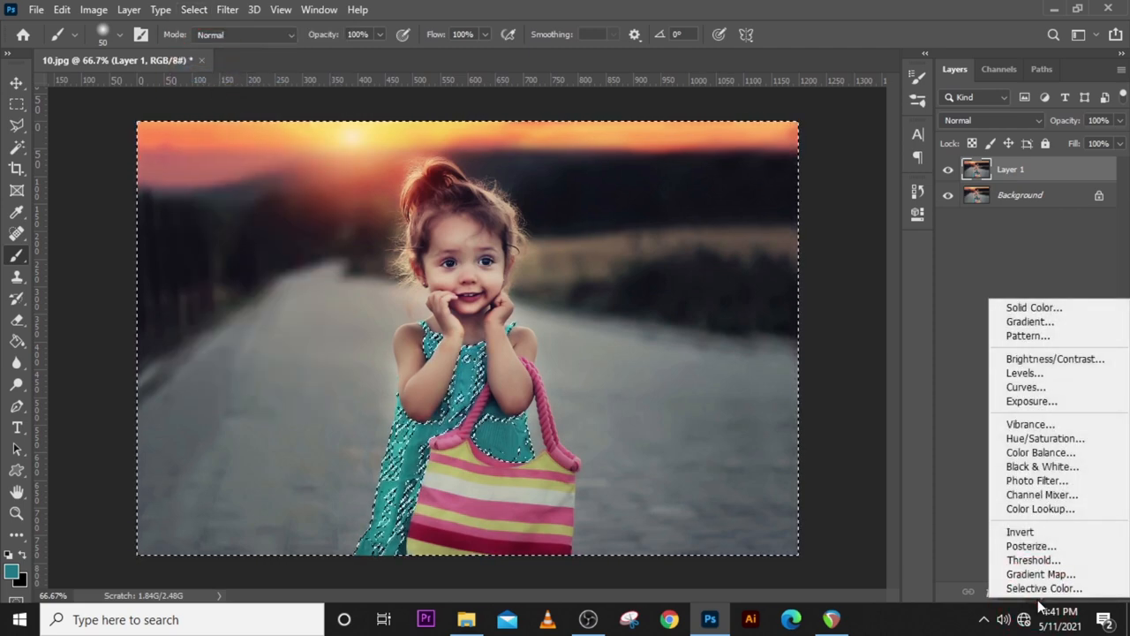
{"action": "left_click", "coordinate": [1042, 467]}
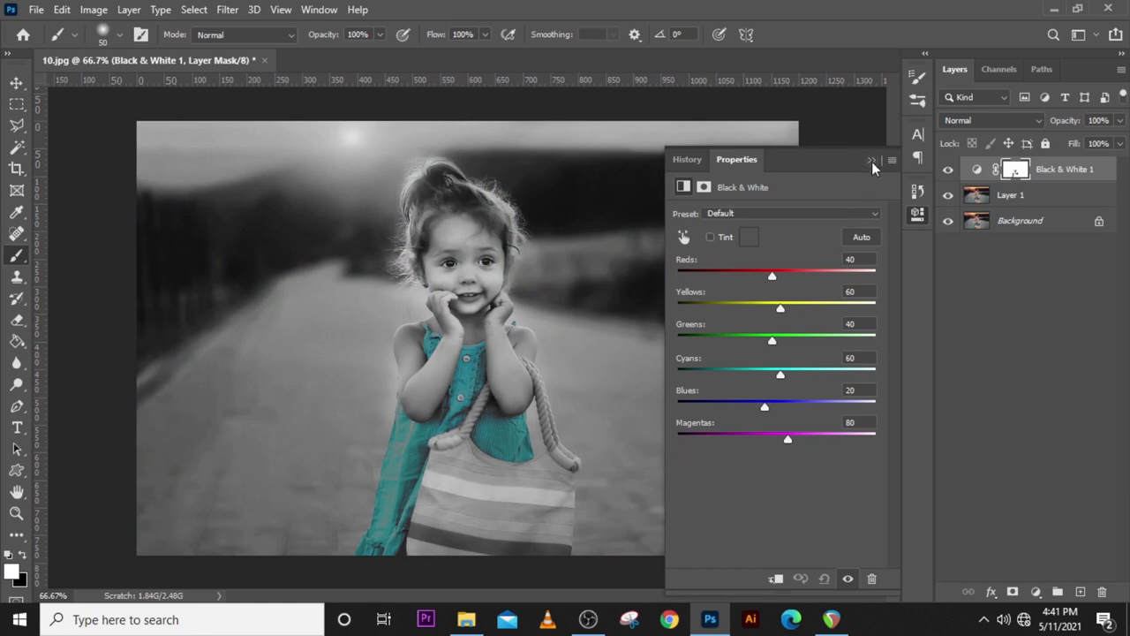
{"action": "left_click", "coordinate": [872, 161]}
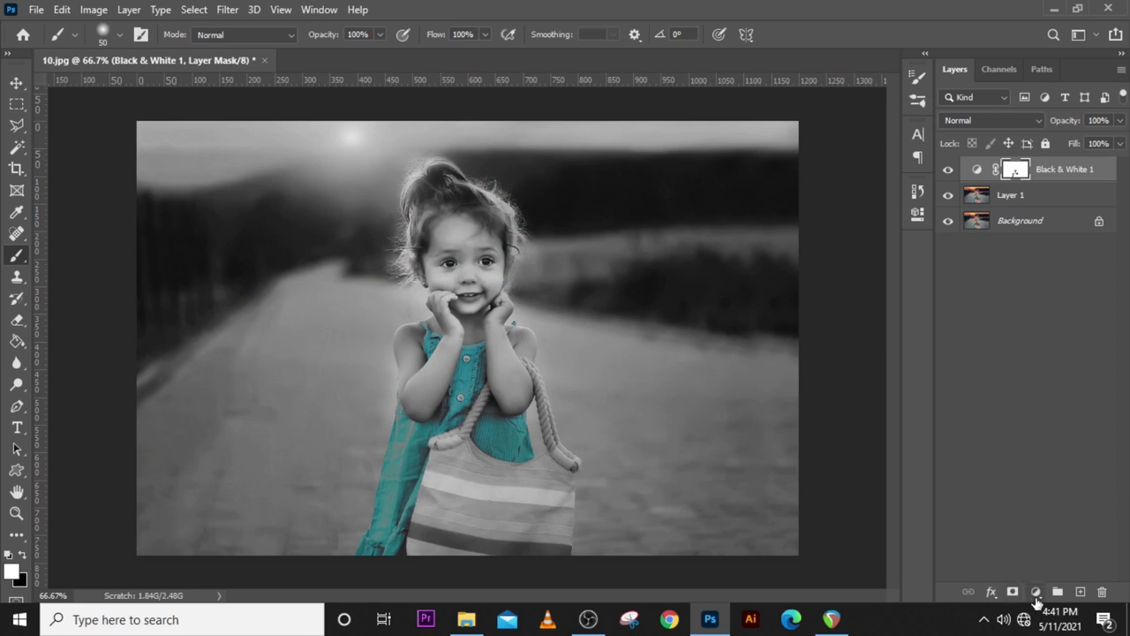
- Add a Levels adjustment layer with input levels 22, 0.77 and 204
{"action": "left_click", "coordinate": [1037, 592]}
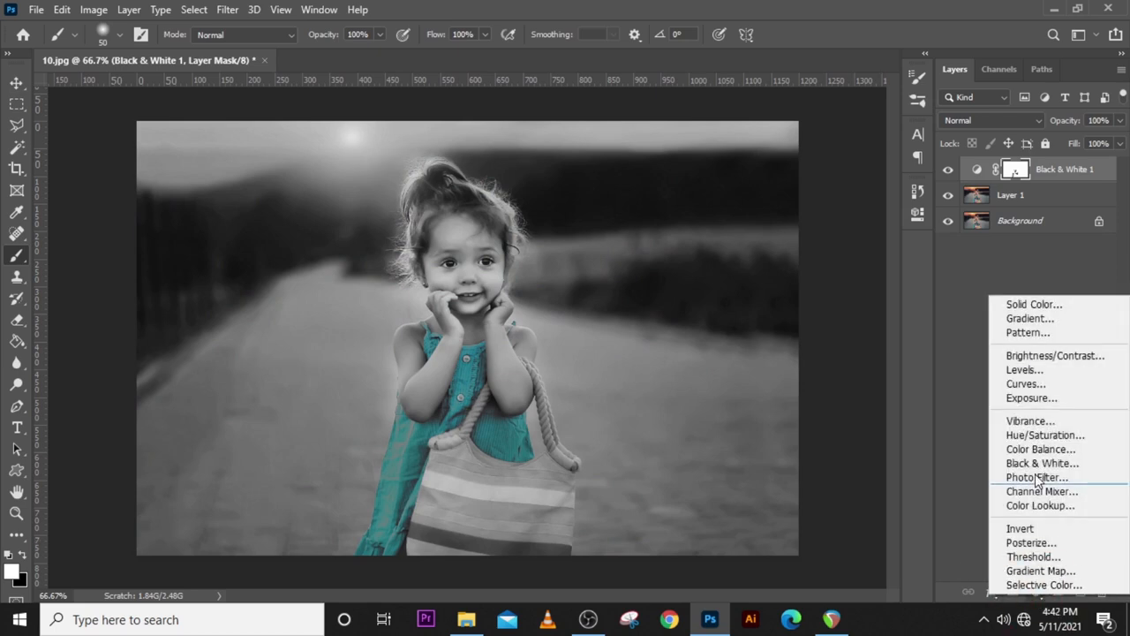
{"action": "mouse_move", "coordinate": [1023, 369]}
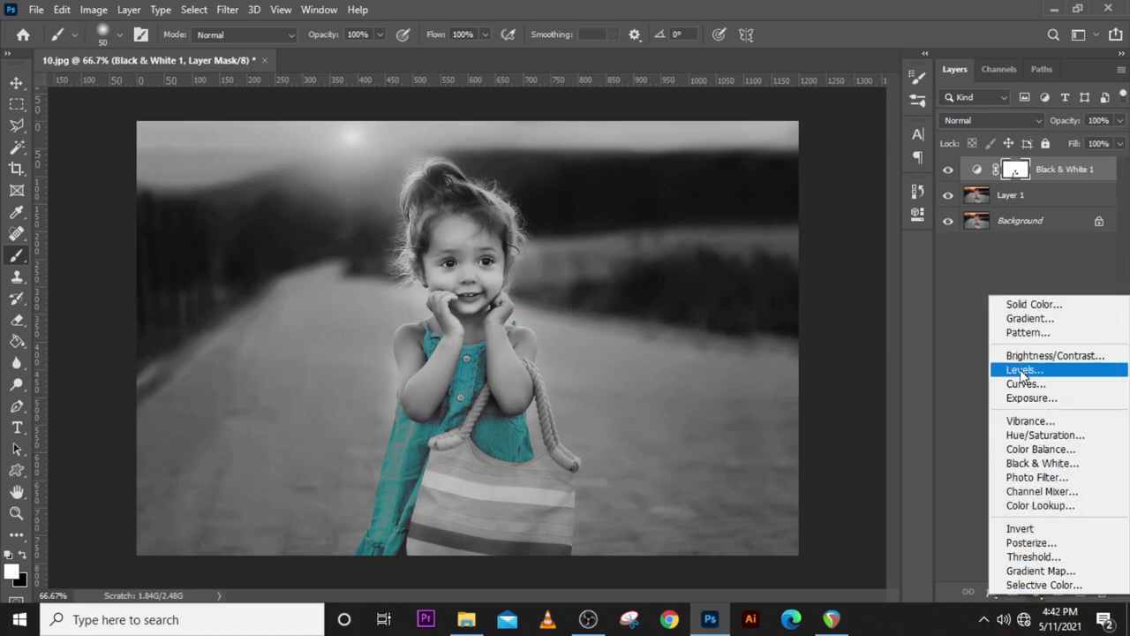
{"action": "left_click", "coordinate": [1024, 369]}
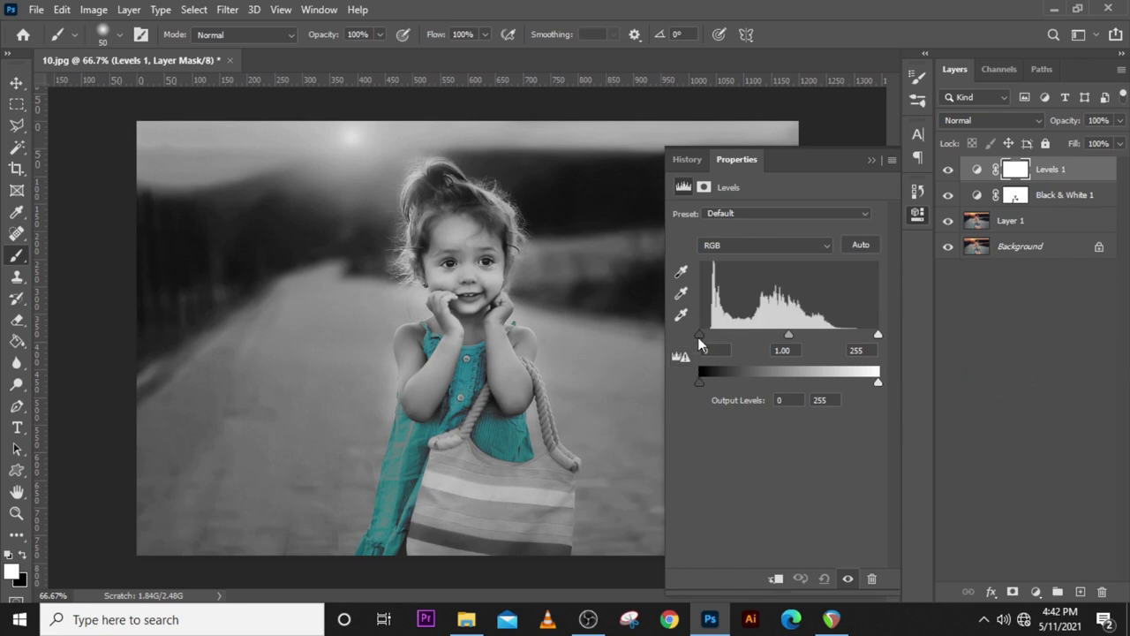
{"action": "left_click_drag", "start_coordinate": [699, 333], "coordinate": [706, 334]}
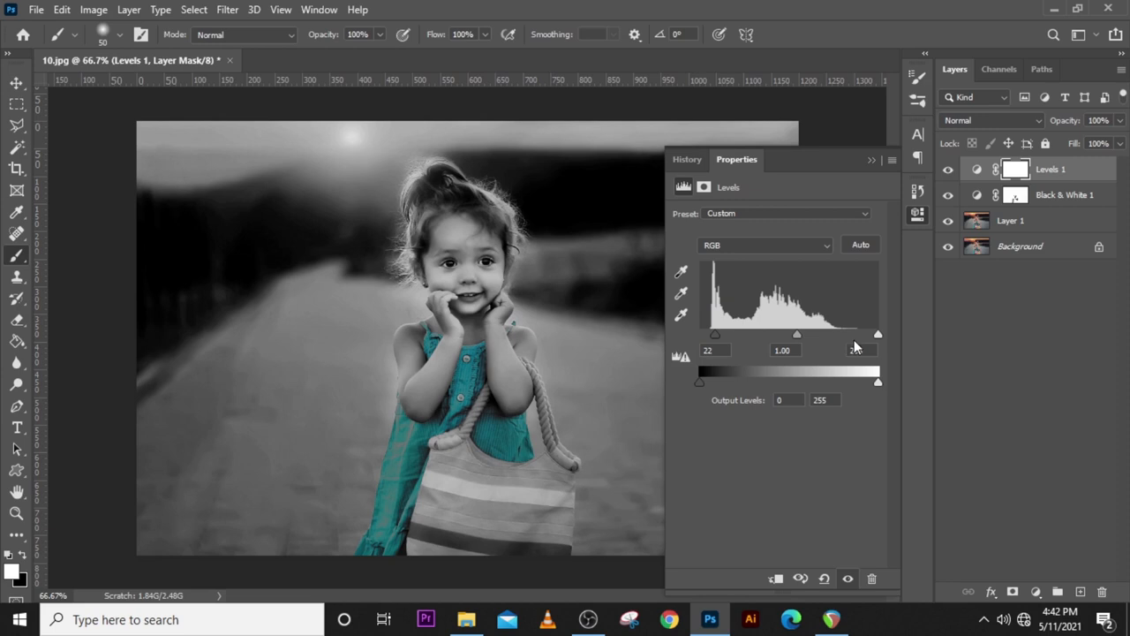
{"action": "left_click_drag", "start_coordinate": [876, 334], "coordinate": [844, 334]}
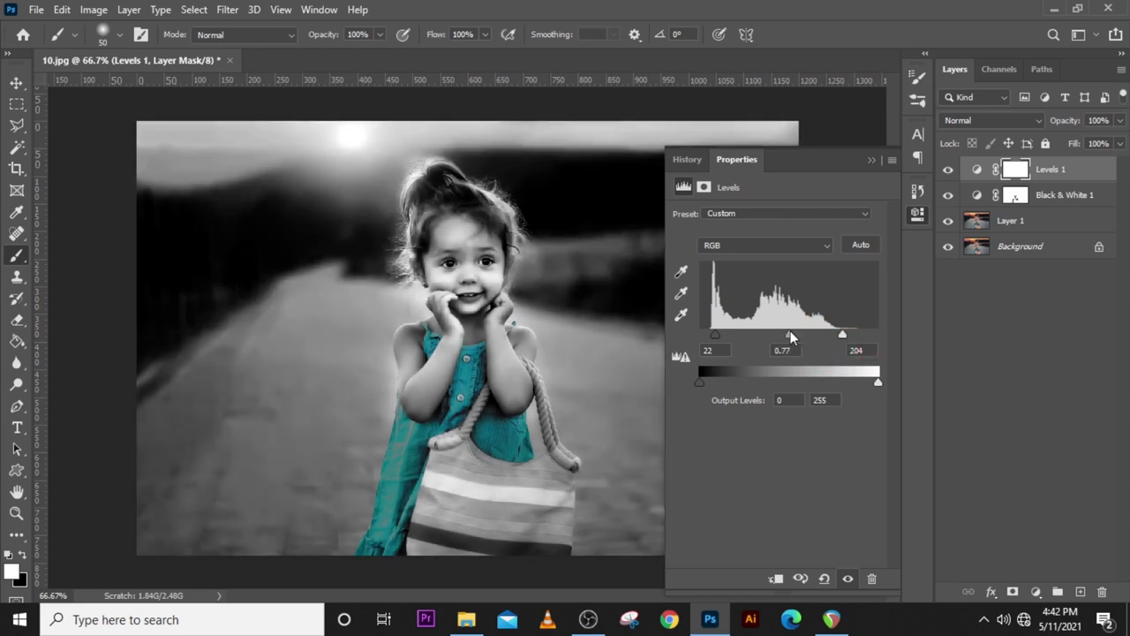
{"action": "left_click_drag", "start_coordinate": [791, 334], "coordinate": [795, 334]}
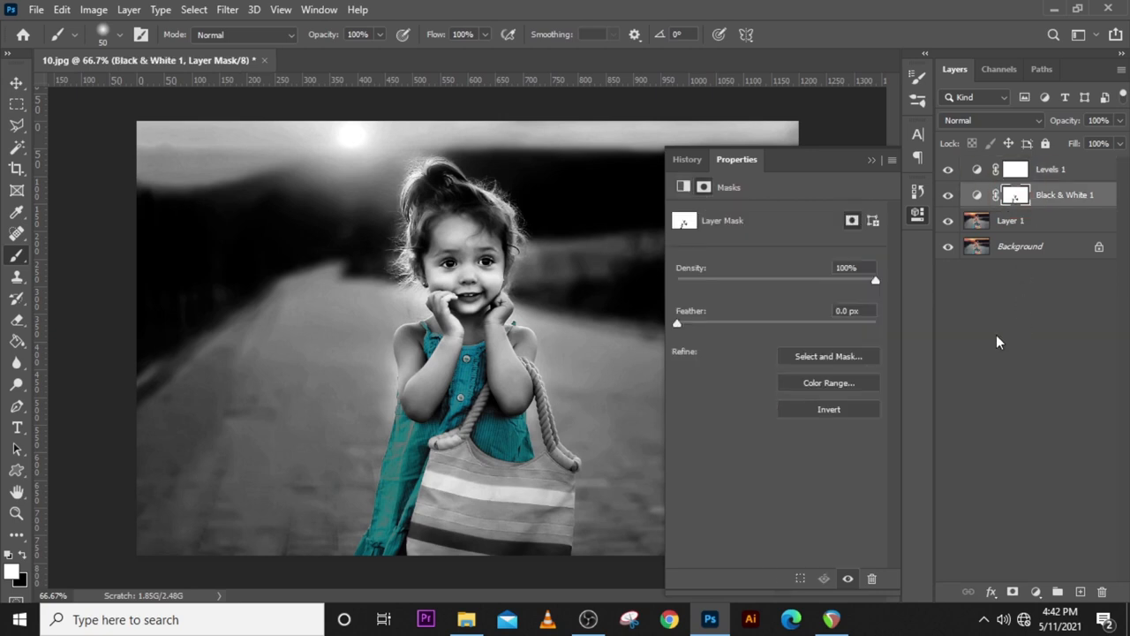
- Zoom in and brush the Black & White mask along the dress edges so the teal fills the dress cleanly, then fit to screen
{"action": "key", "text": "ctrl+="}
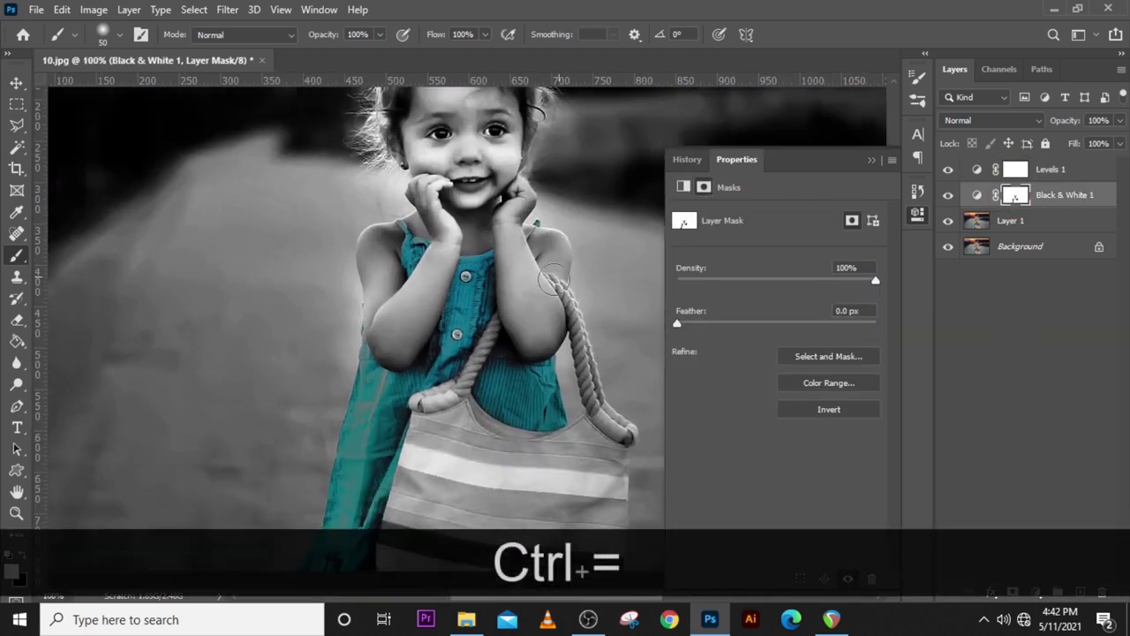
{"action": "key", "text": "ctrl+z"}
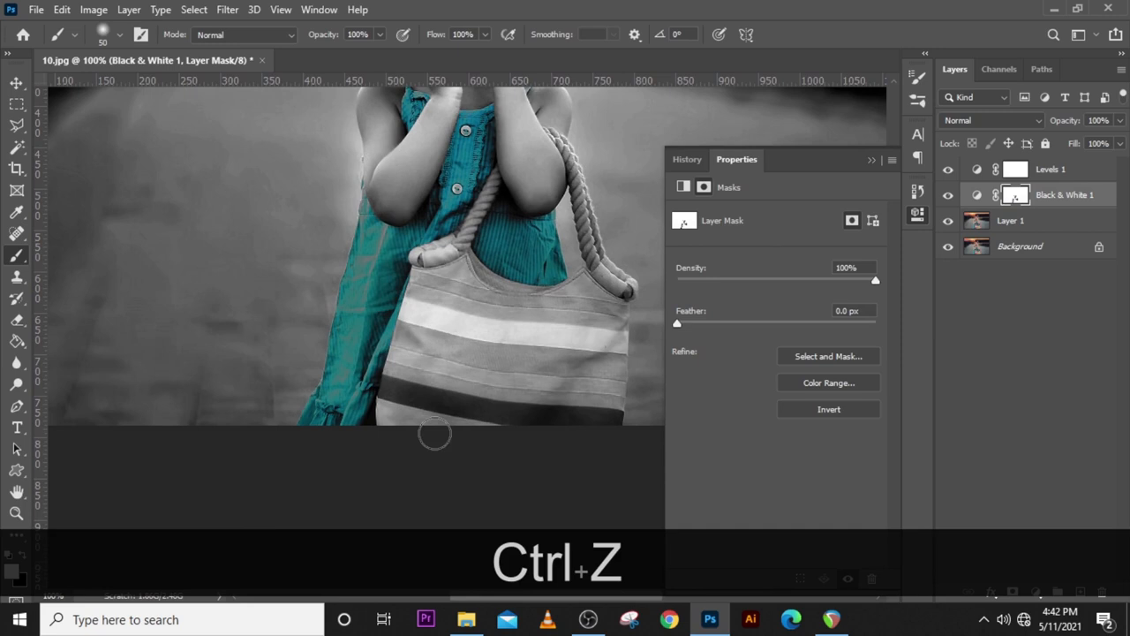
{"action": "key", "text": "ctrl+z"}
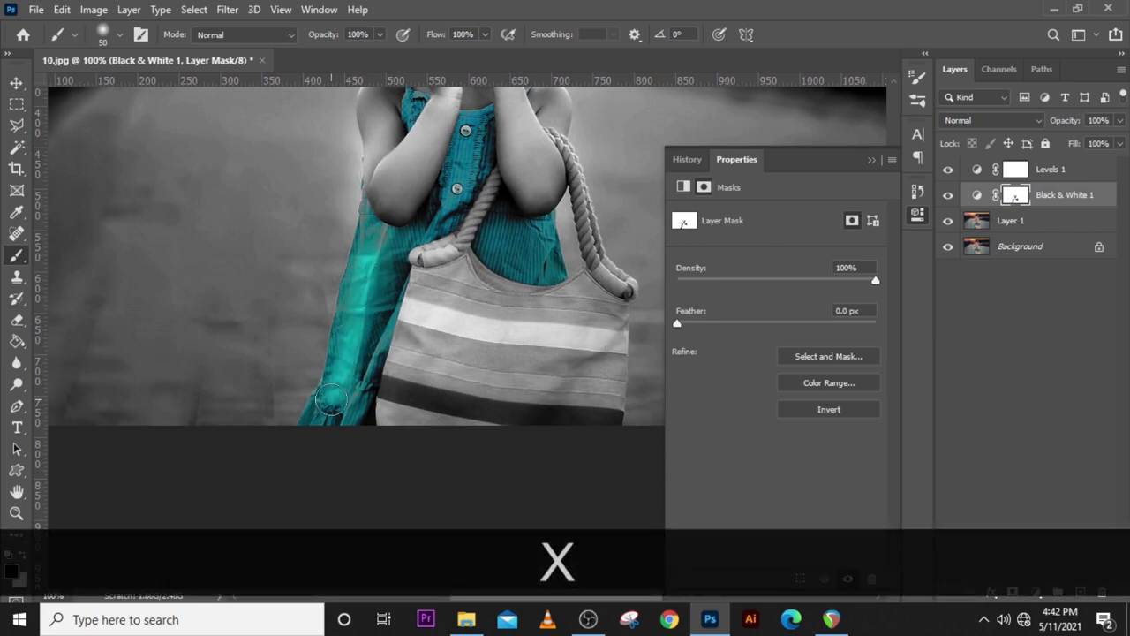
{"action": "left_click_drag", "start_coordinate": [332, 403], "coordinate": [371, 238]}
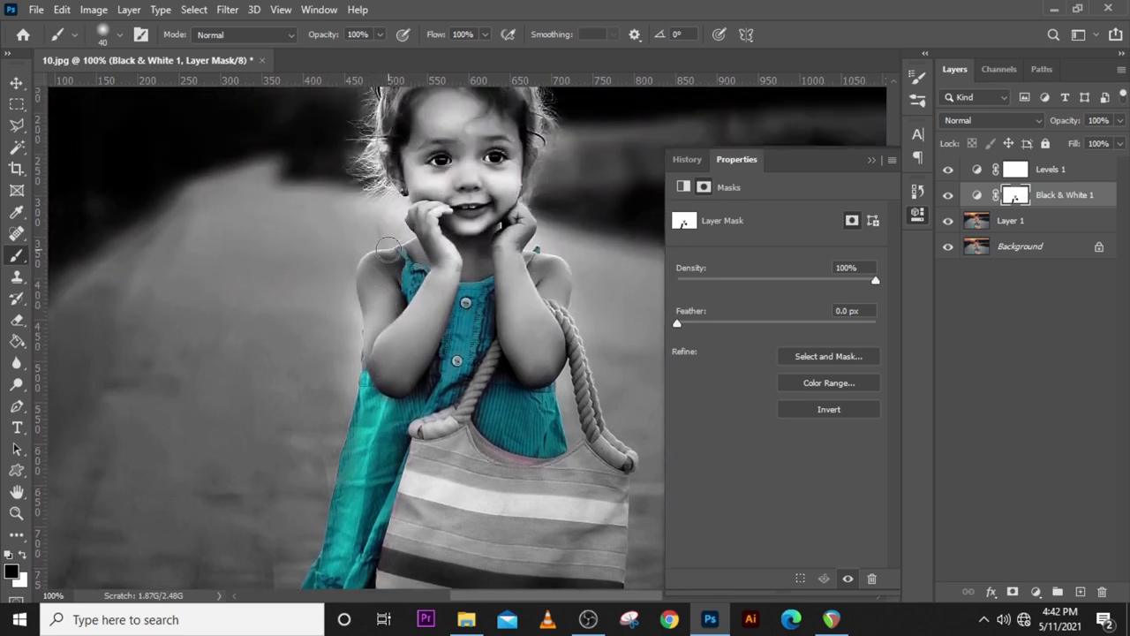
{"action": "key", "text": "ctrl+="}
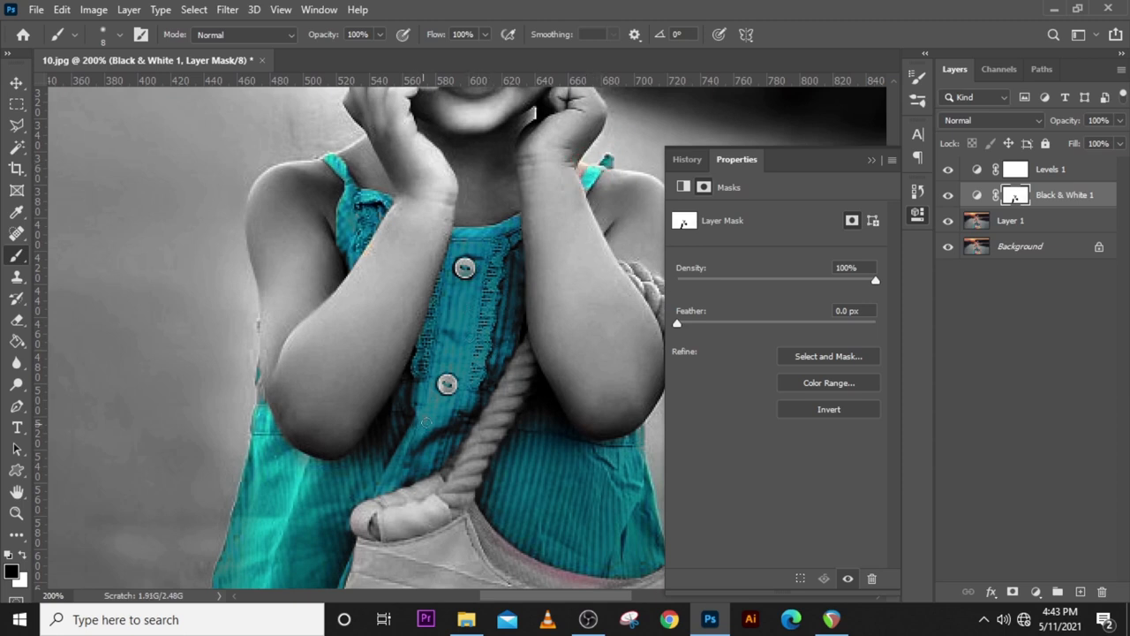
{"action": "key", "text": "ctrl+0"}
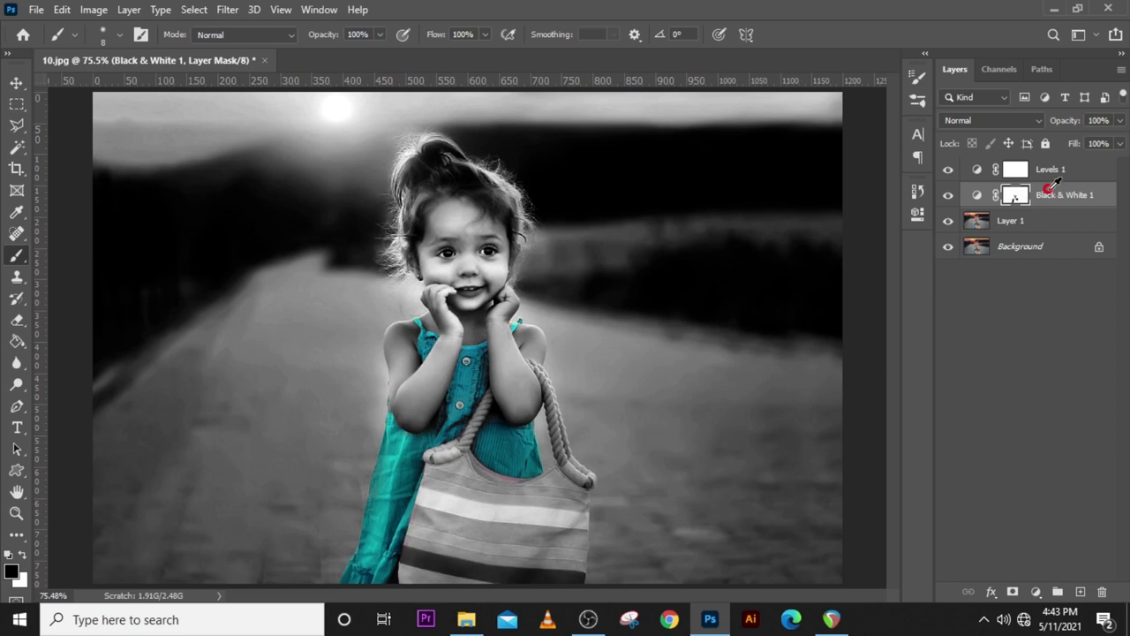
- Add a Vibrance adjustment layer between the Black & White and Levels layers and nudge its slider
{"action": "left_click", "coordinate": [1037, 590]}
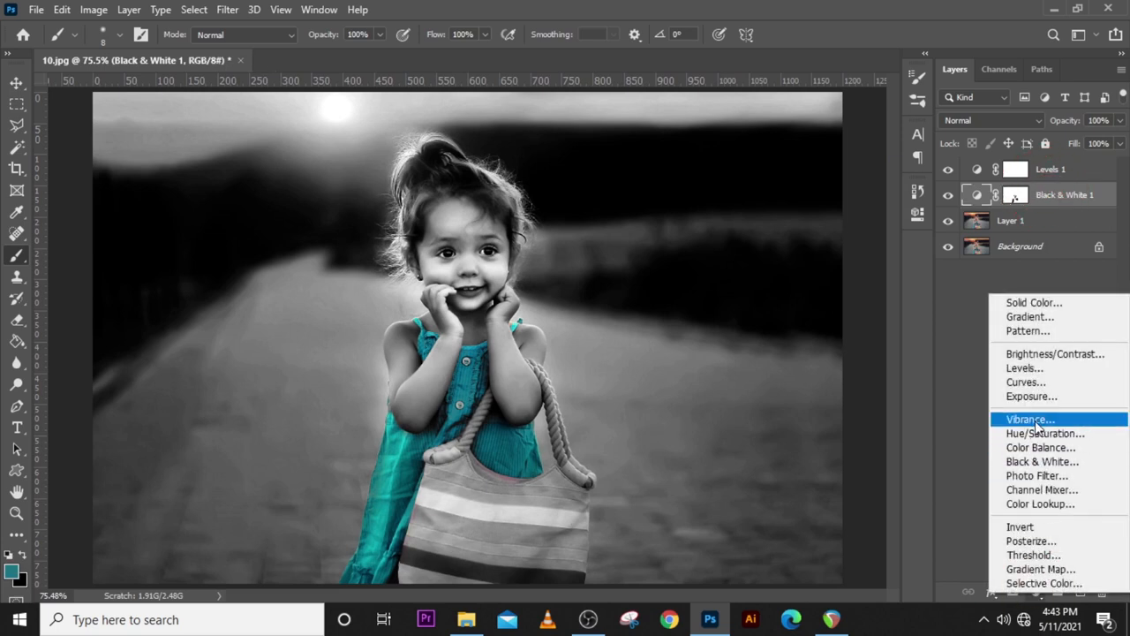
{"action": "left_click", "coordinate": [1030, 419]}
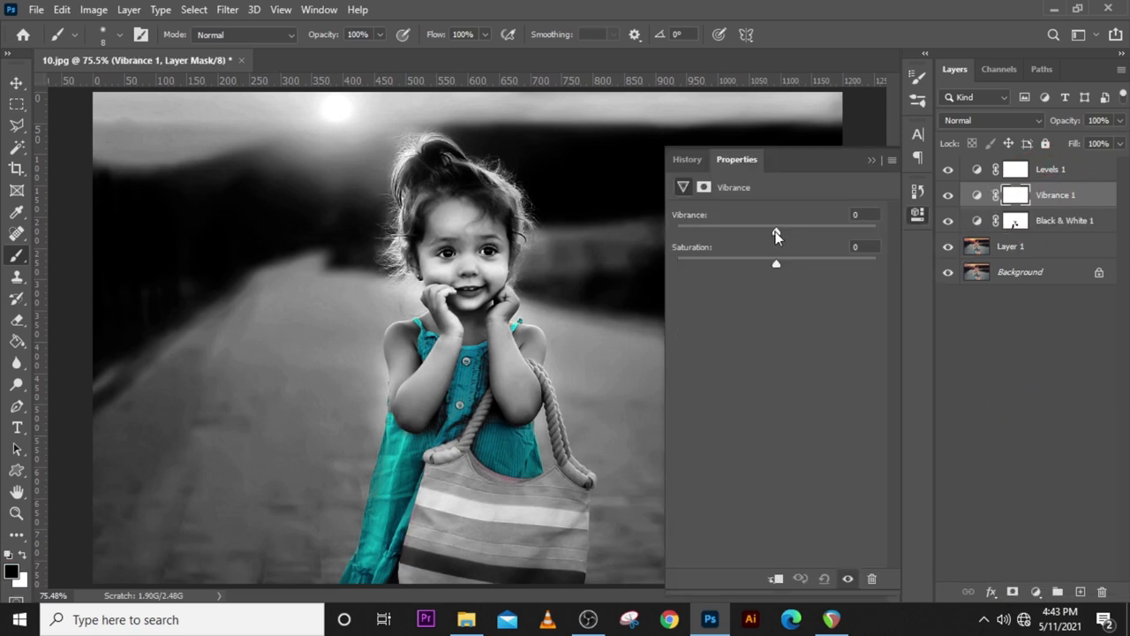
{"action": "left_click_drag", "start_coordinate": [777, 226], "coordinate": [865, 226]}
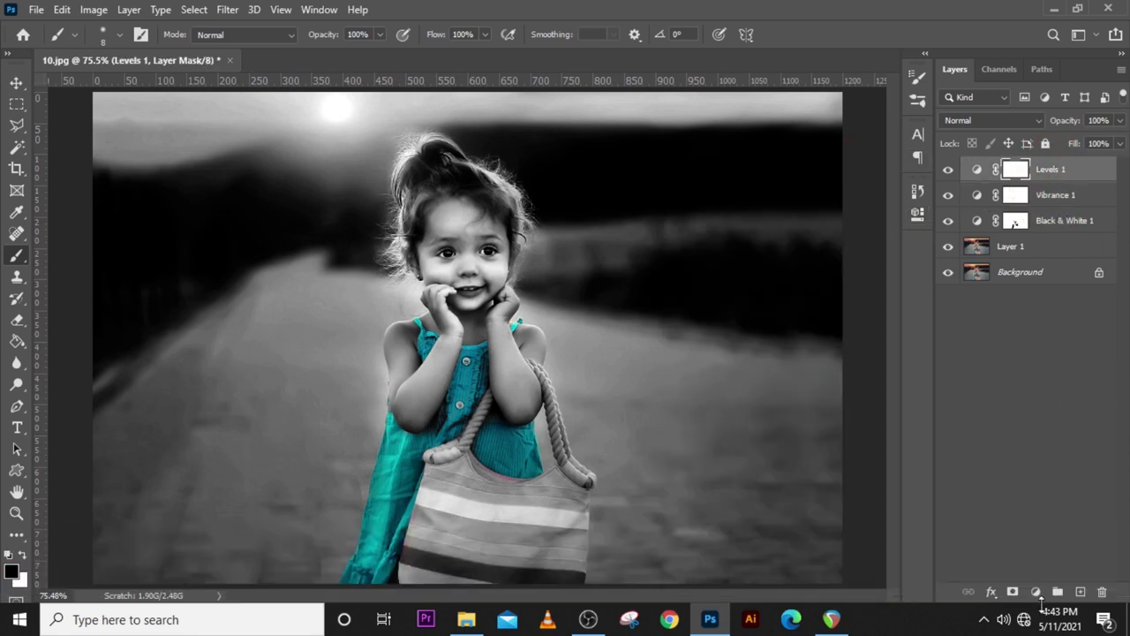
- Add a Color Balance layer with Shadows set to Cyan-Red -23 and Magenta-Green -12
{"action": "left_click", "coordinate": [1035, 592]}
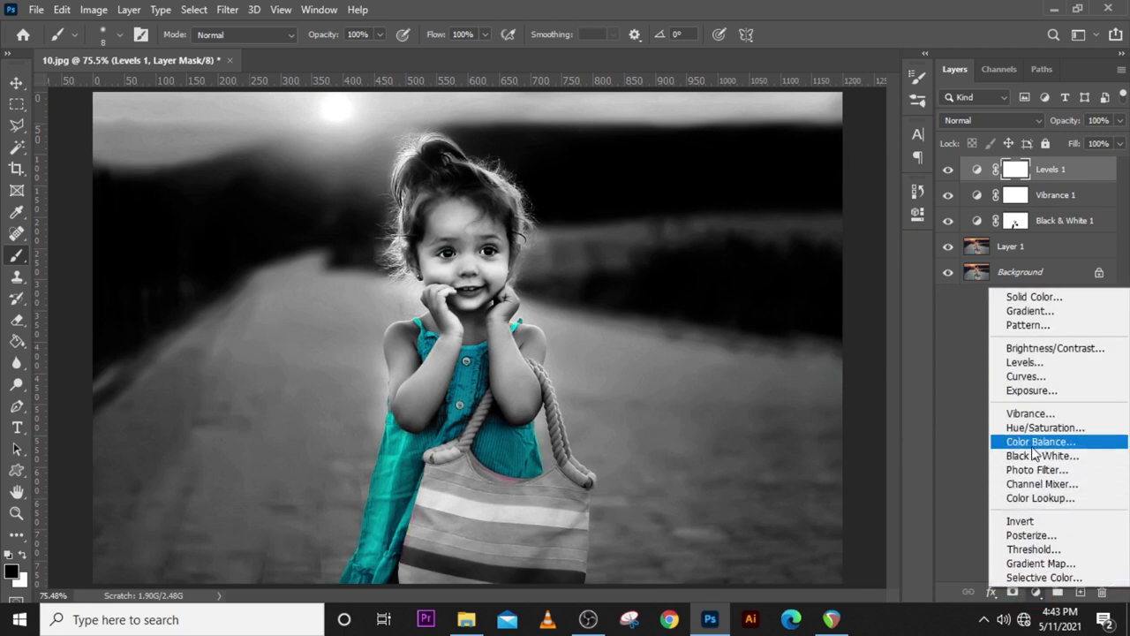
{"action": "left_click", "coordinate": [1040, 442]}
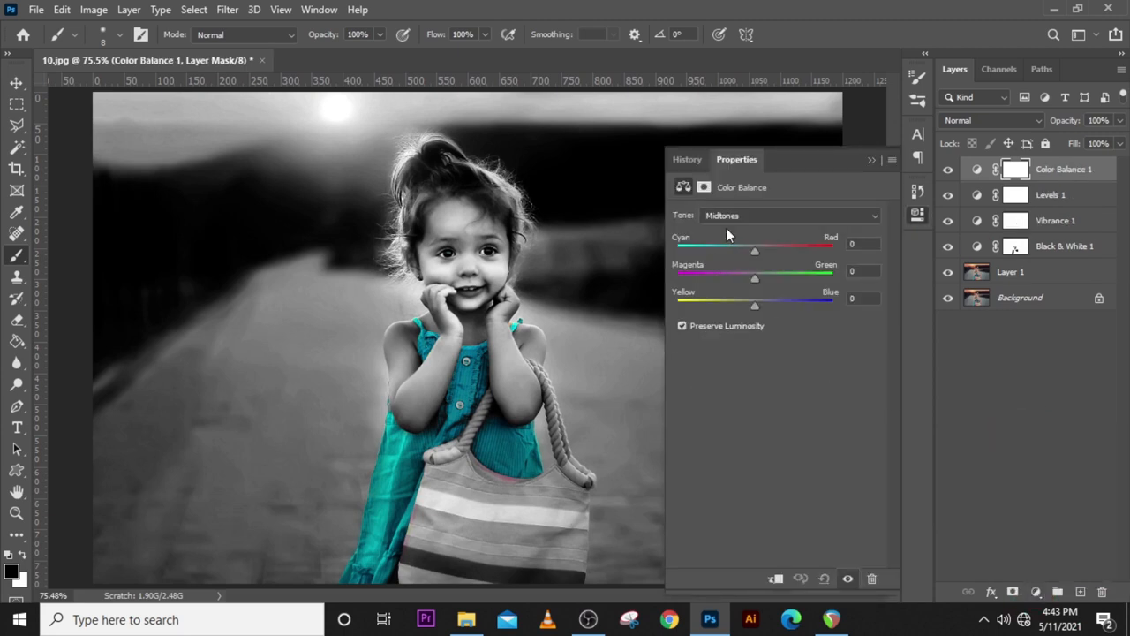
{"action": "left_click", "coordinate": [786, 215]}
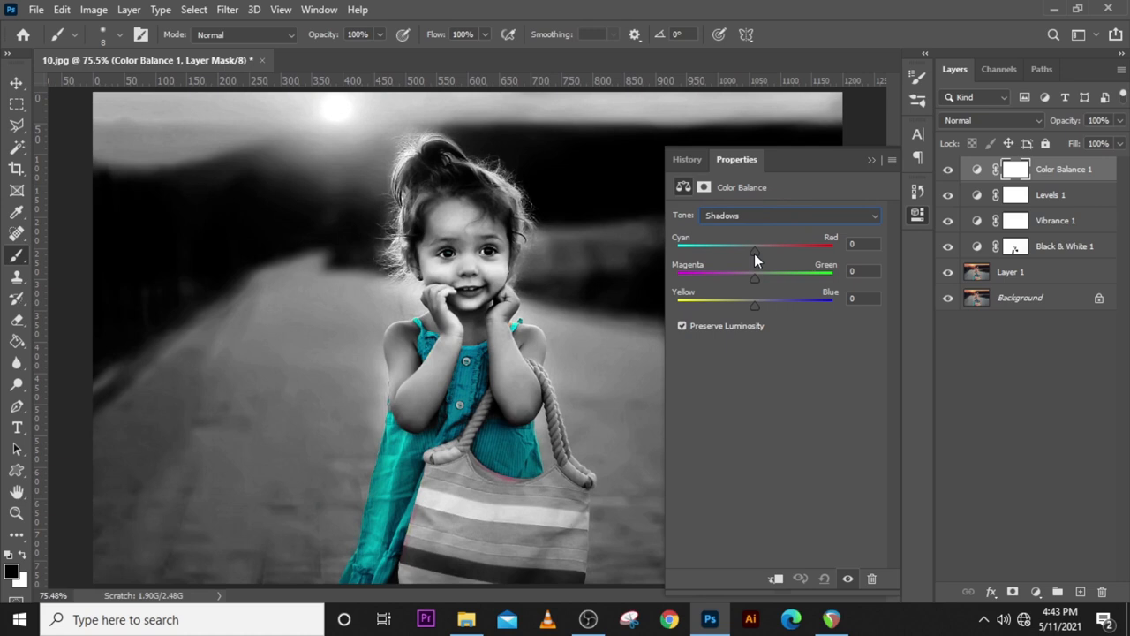
{"action": "left_click_drag", "start_coordinate": [754, 245], "coordinate": [747, 246]}
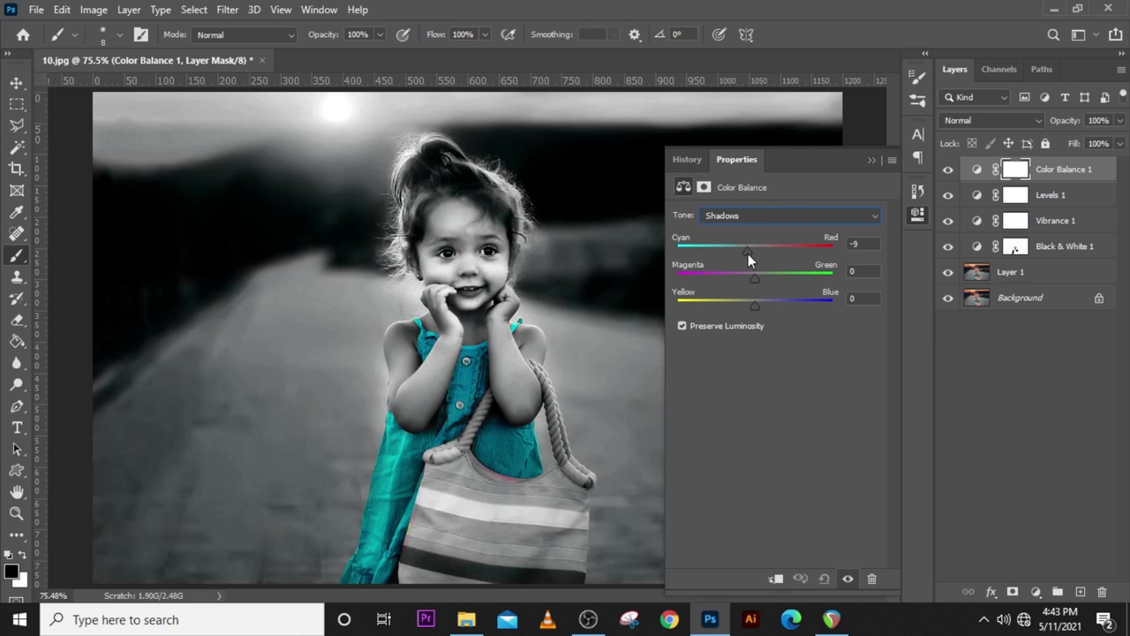
{"action": "left_click_drag", "start_coordinate": [747, 251], "coordinate": [738, 251]}
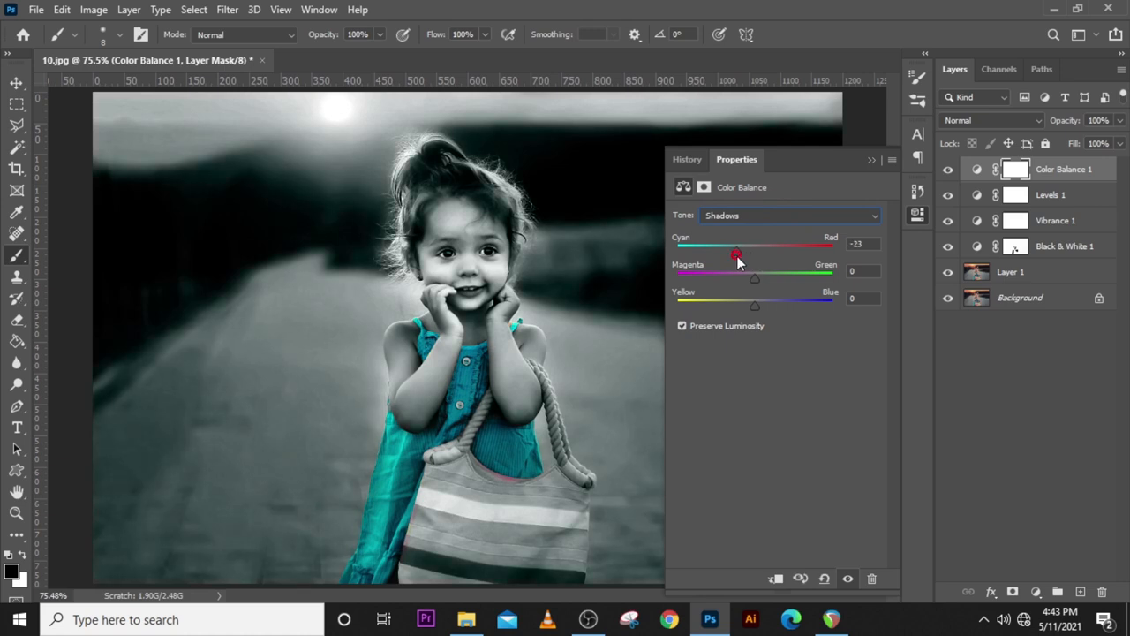
{"action": "left_click_drag", "start_coordinate": [756, 279], "coordinate": [759, 279]}
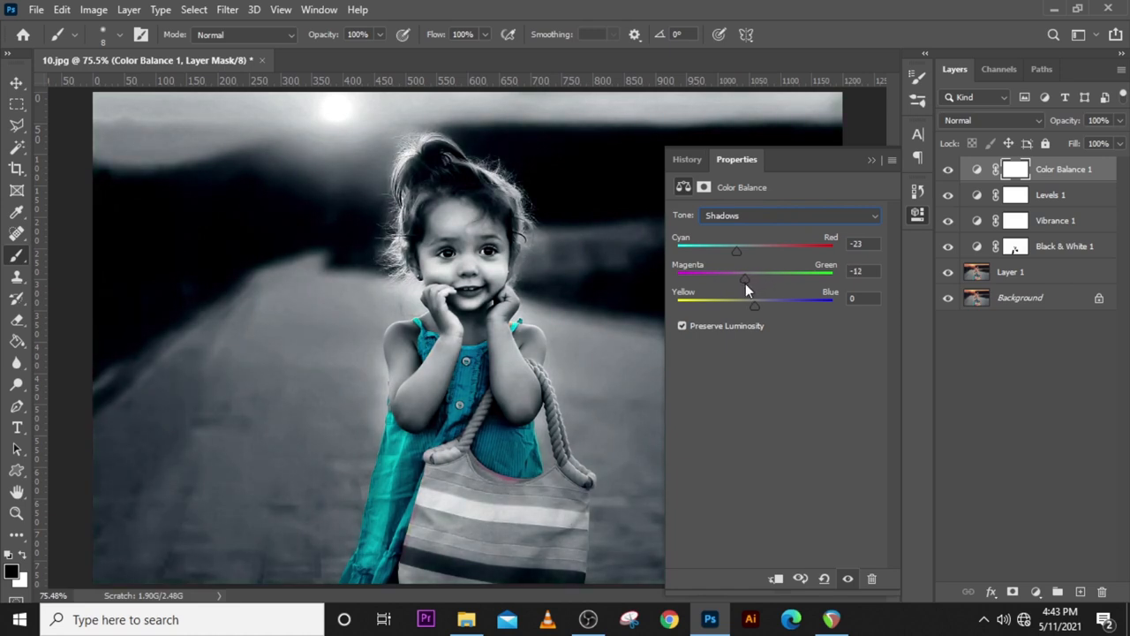
- Set the Color Balance Midtones to Cyan-Red -17 and Magenta-Green about -6 for a cool cyan tint
{"action": "left_click", "coordinate": [786, 215]}
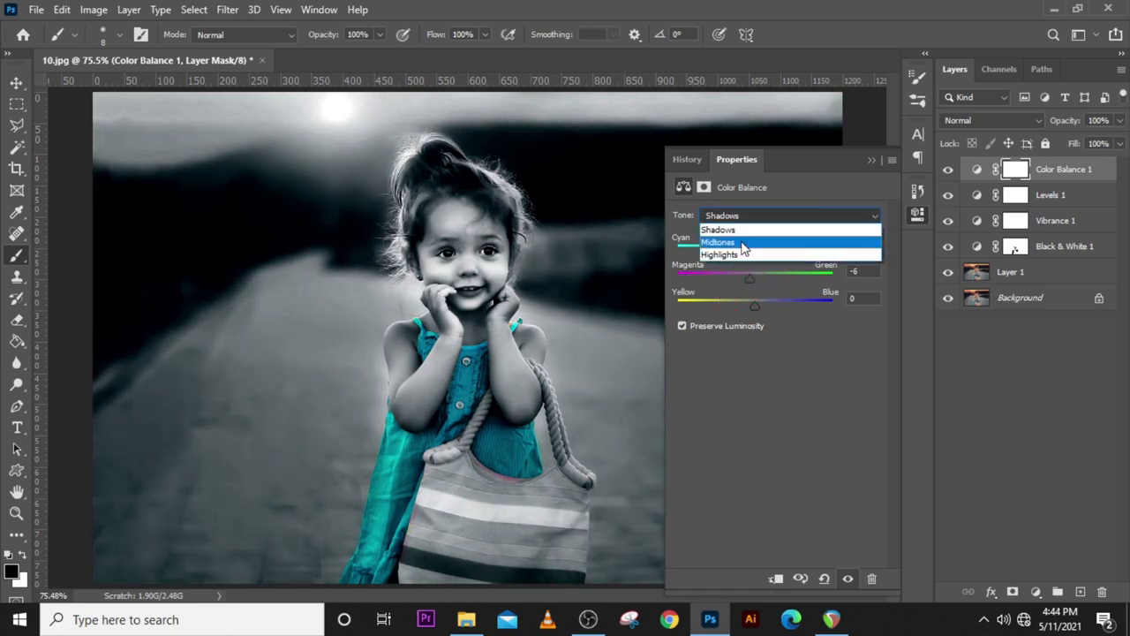
{"action": "left_click", "coordinate": [717, 242]}
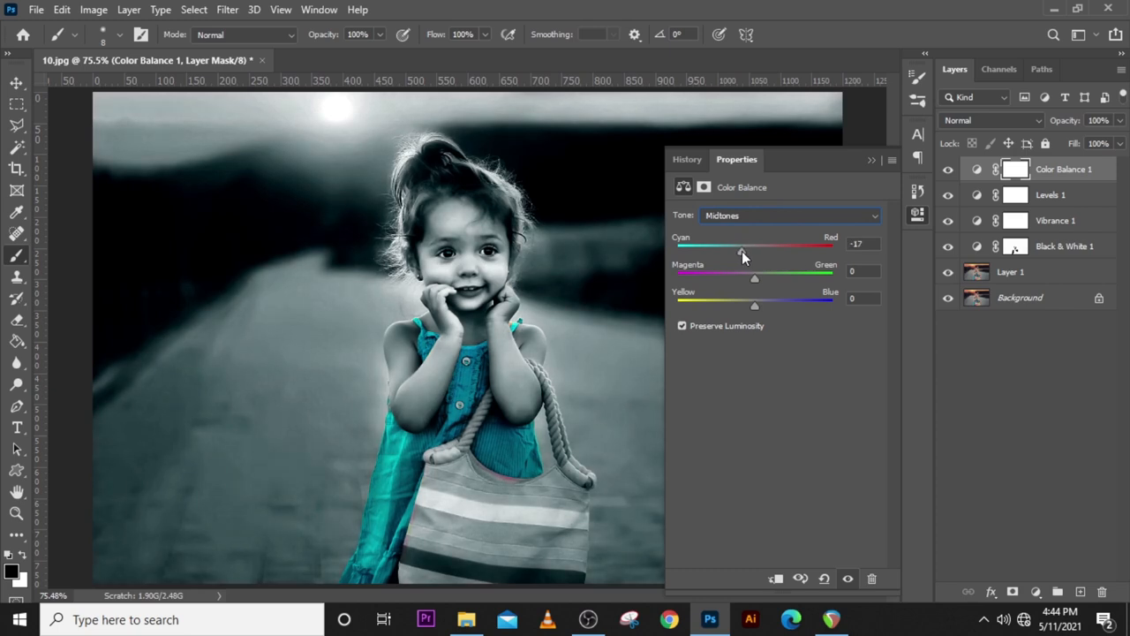
{"action": "left_click_drag", "start_coordinate": [756, 277], "coordinate": [773, 277]}
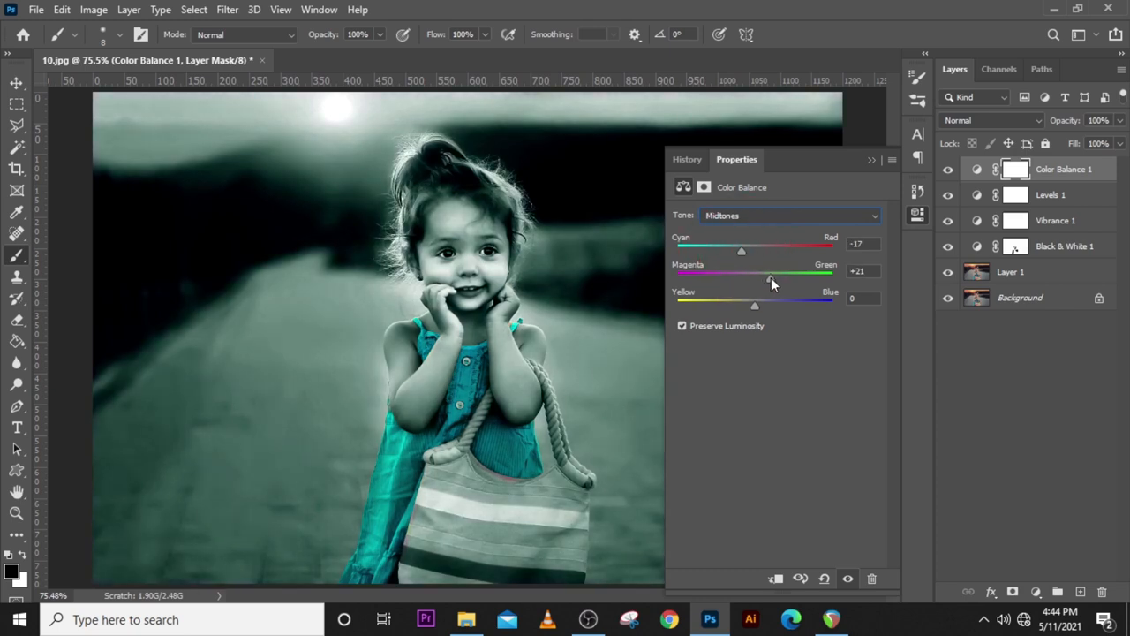
{"action": "left_click_drag", "start_coordinate": [788, 272], "coordinate": [748, 280]}
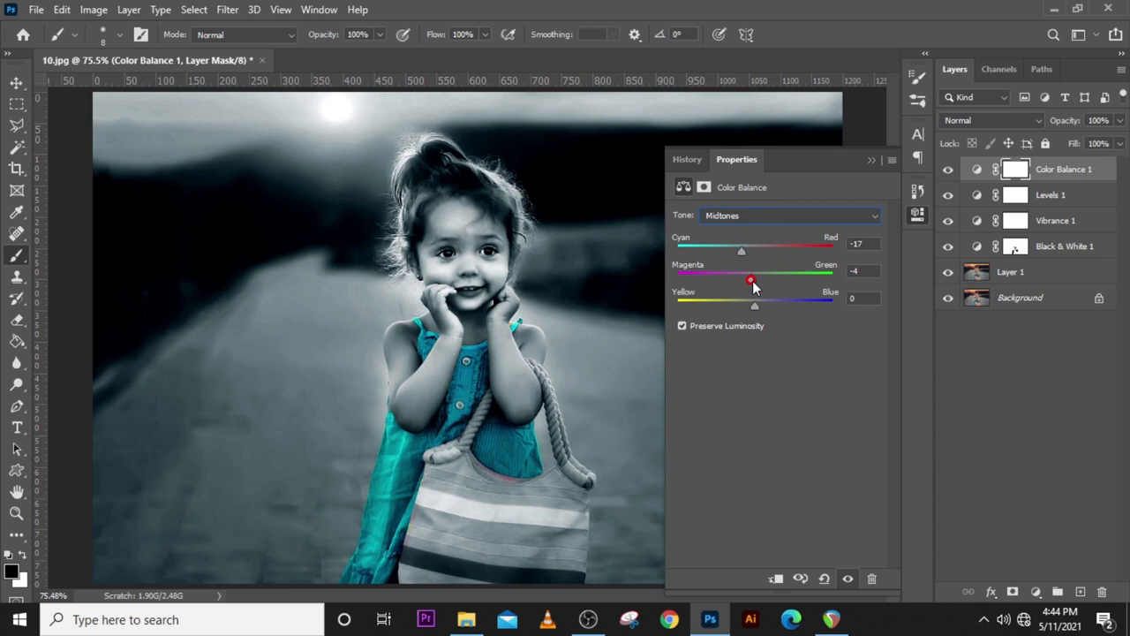
{"action": "left_click_drag", "start_coordinate": [754, 304], "coordinate": [756, 304]}
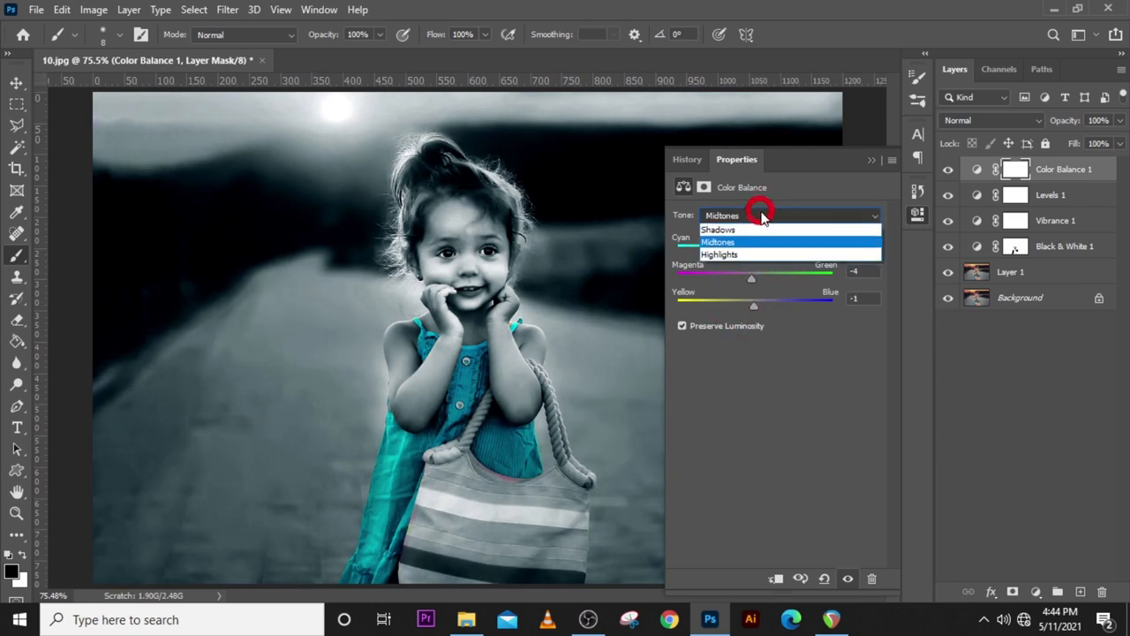
- Set the Color Balance Highlights to Cyan-Red +23 with Magenta-Green and Yellow-Blue near 0
{"action": "left_click", "coordinate": [721, 254]}
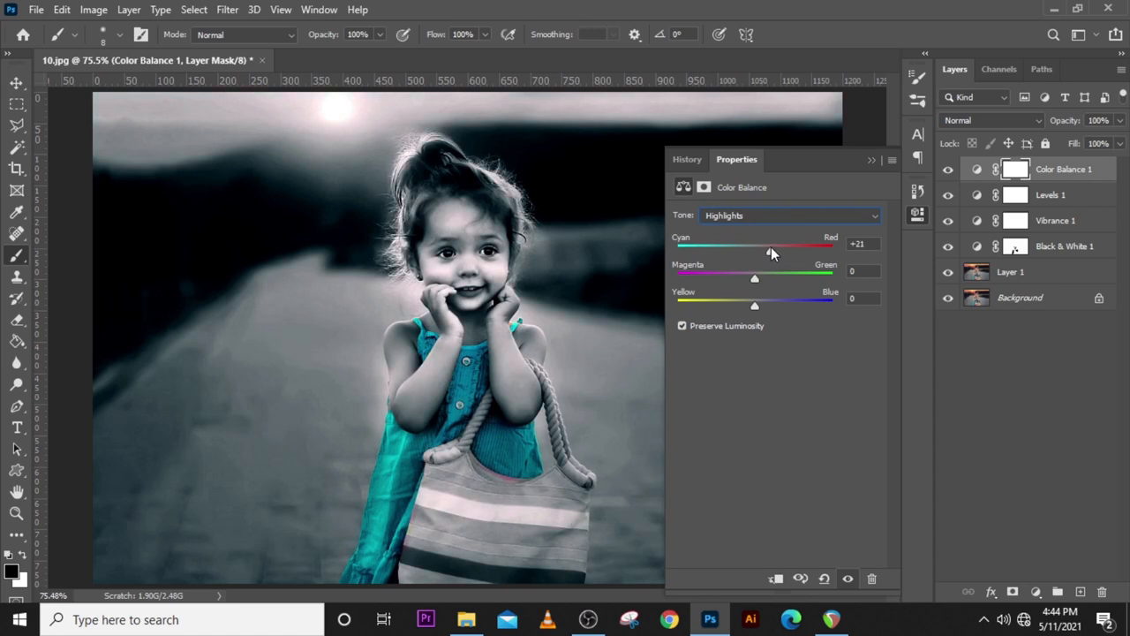
{"action": "left_click_drag", "start_coordinate": [798, 243], "coordinate": [774, 244]}
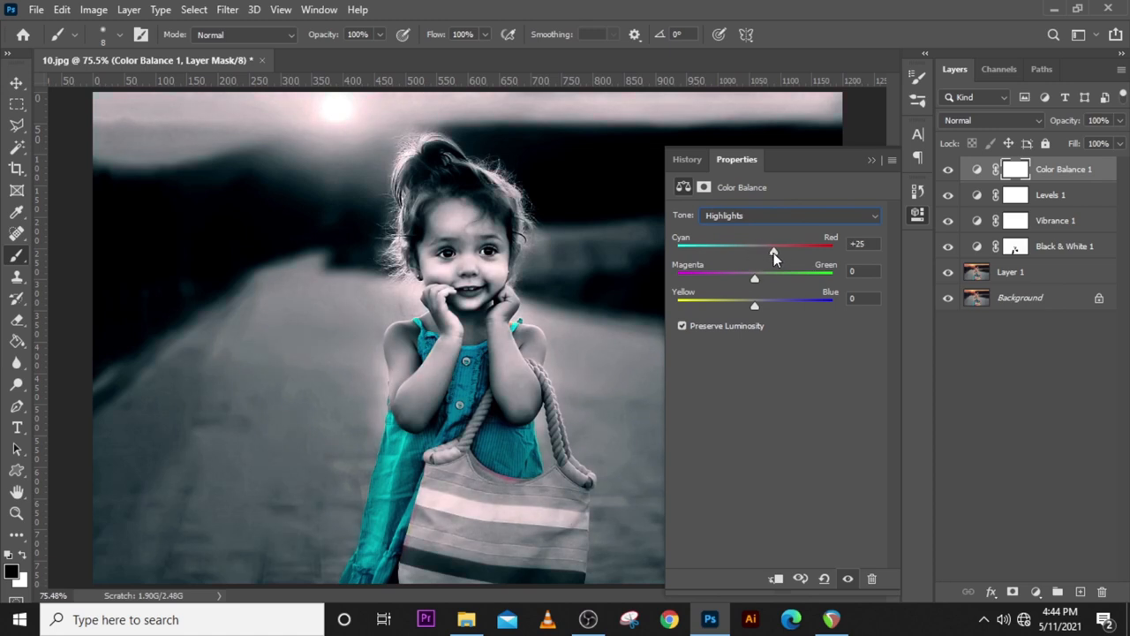
{"action": "left_click_drag", "start_coordinate": [756, 279], "coordinate": [757, 279]}
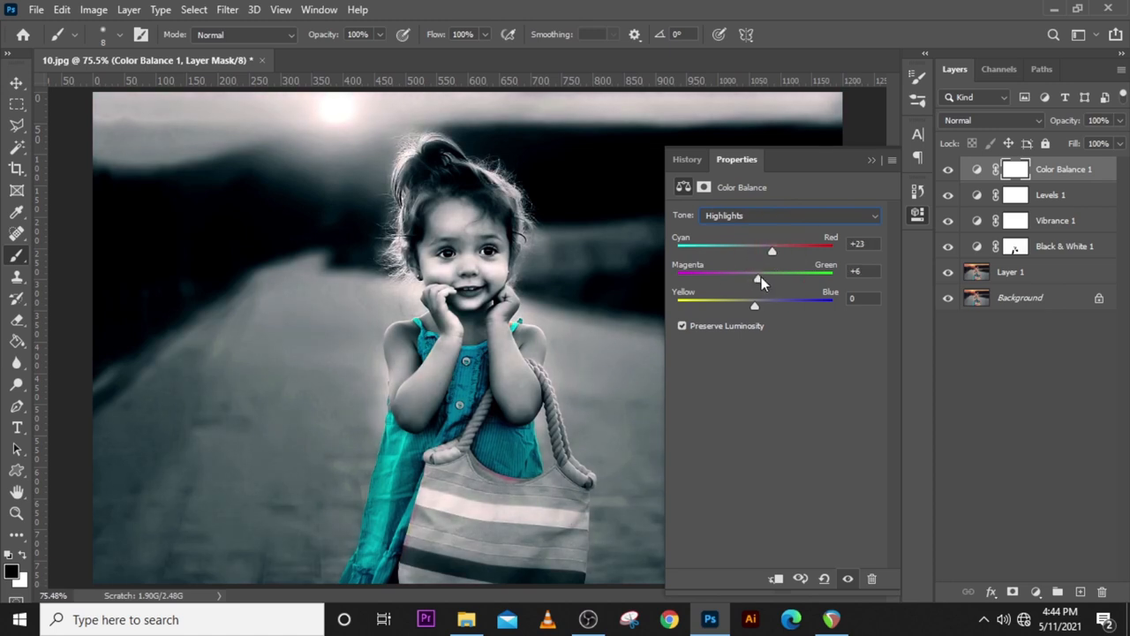
{"action": "left_click_drag", "start_coordinate": [761, 281], "coordinate": [756, 281]}
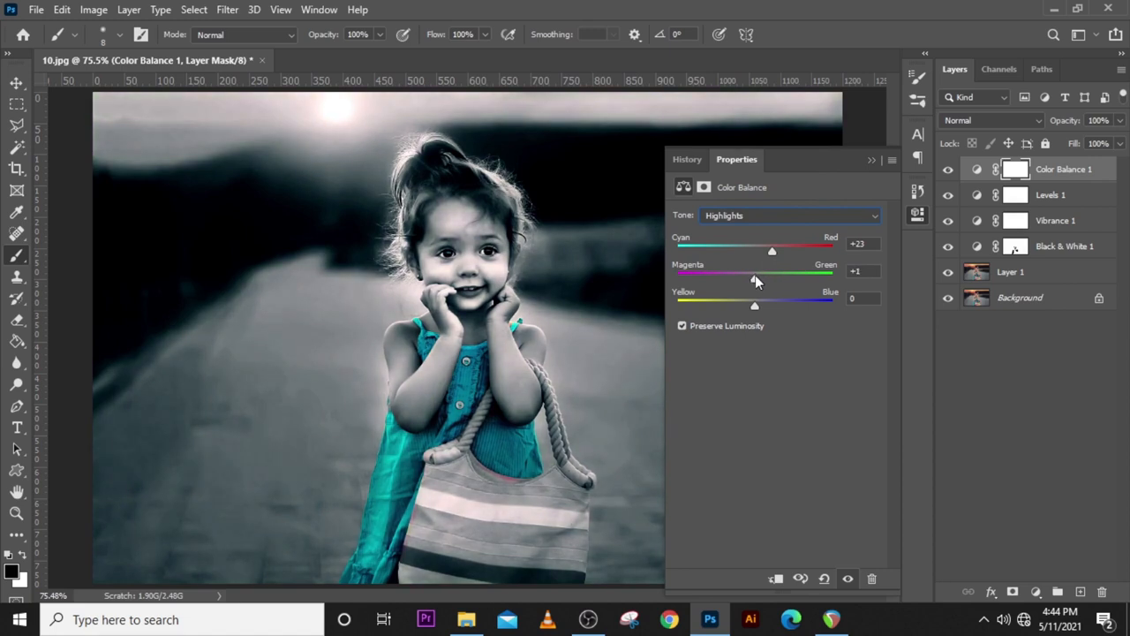
{"action": "left_click_drag", "start_coordinate": [756, 304], "coordinate": [767, 304]}
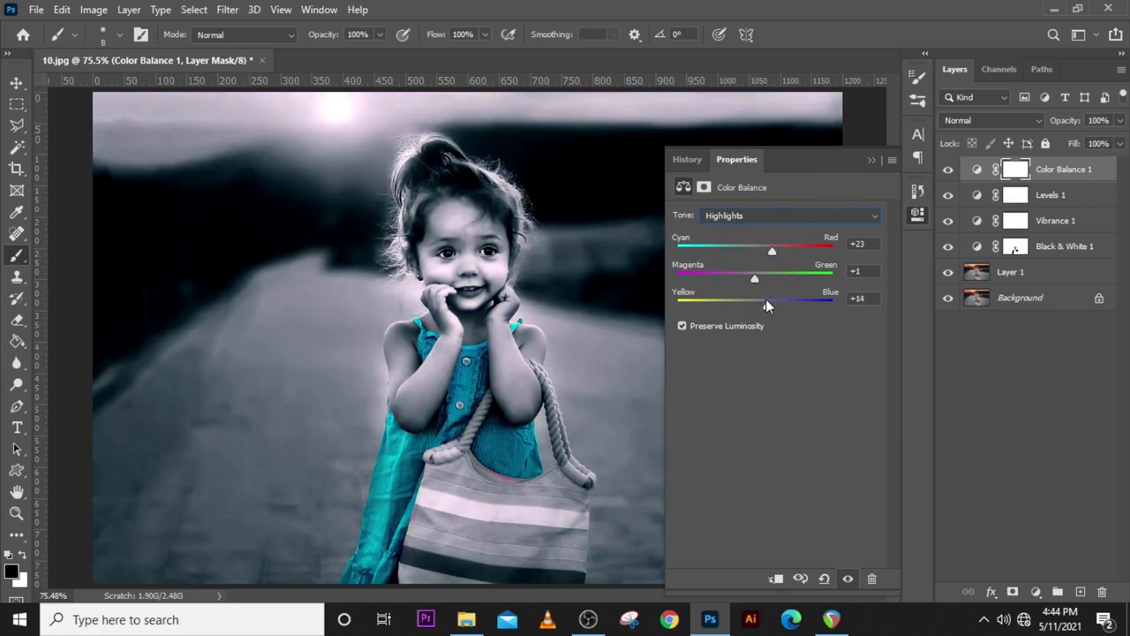
{"action": "left_click_drag", "start_coordinate": [794, 300], "coordinate": [752, 300]}
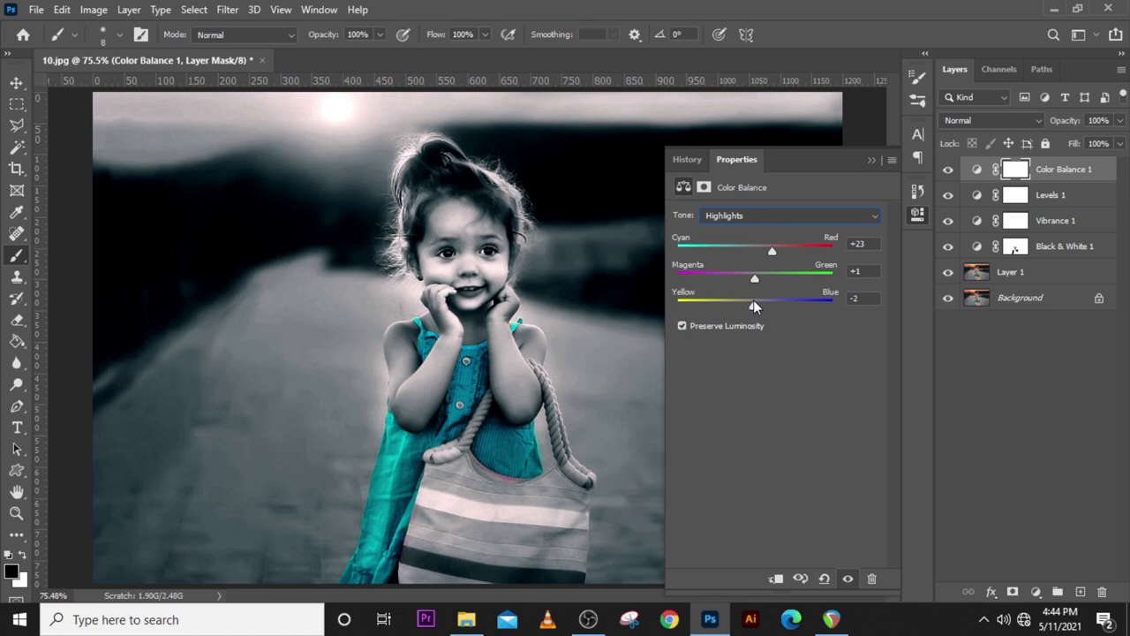
- Close the Properties panel and toggle the Color Balance layer off and on to compare, leaving it applied
{"action": "left_click", "coordinate": [869, 159]}
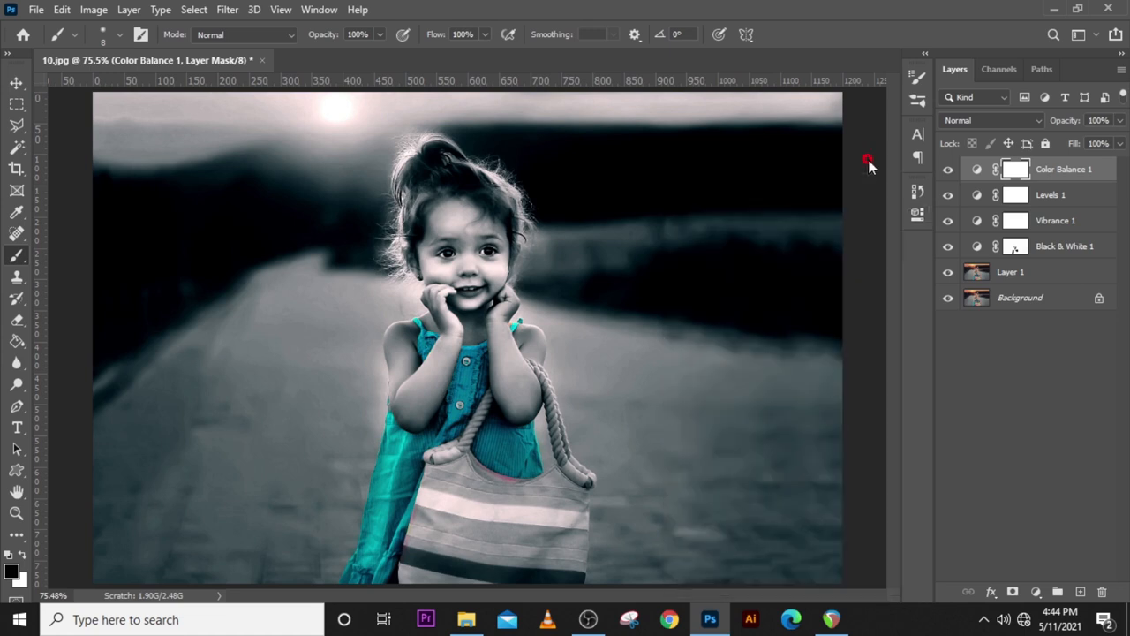
{"action": "left_click", "coordinate": [948, 169]}
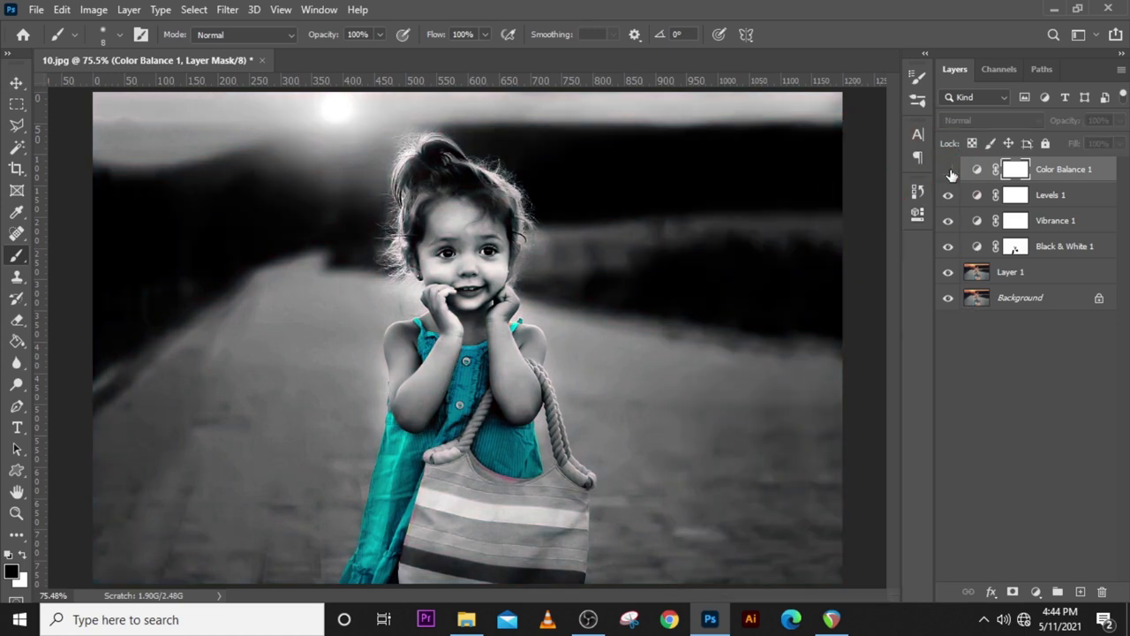
{"action": "left_click", "coordinate": [947, 170]}
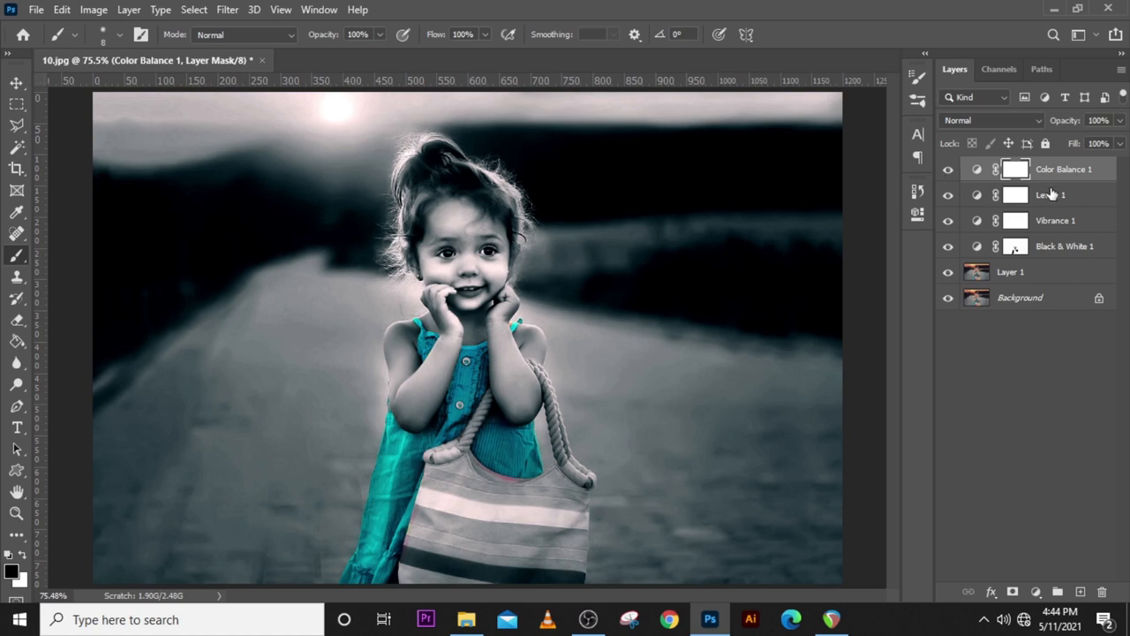